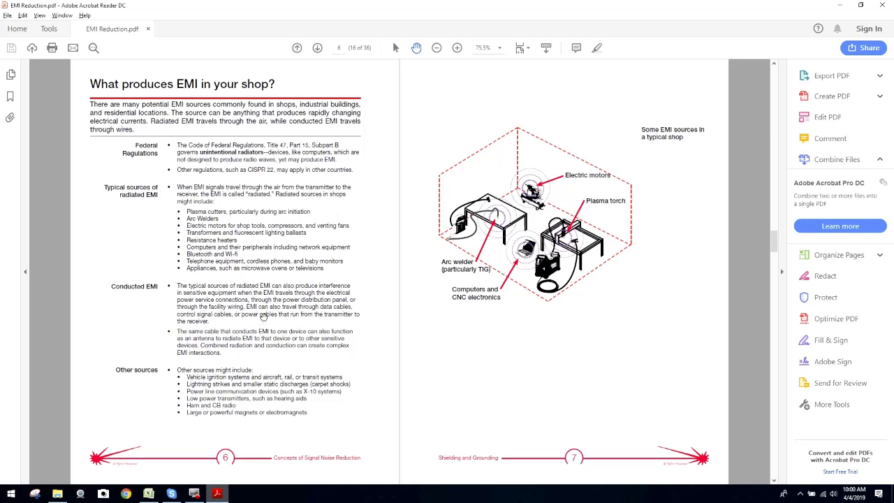
{"action": "mouse_move", "coordinate": [302, 314]}
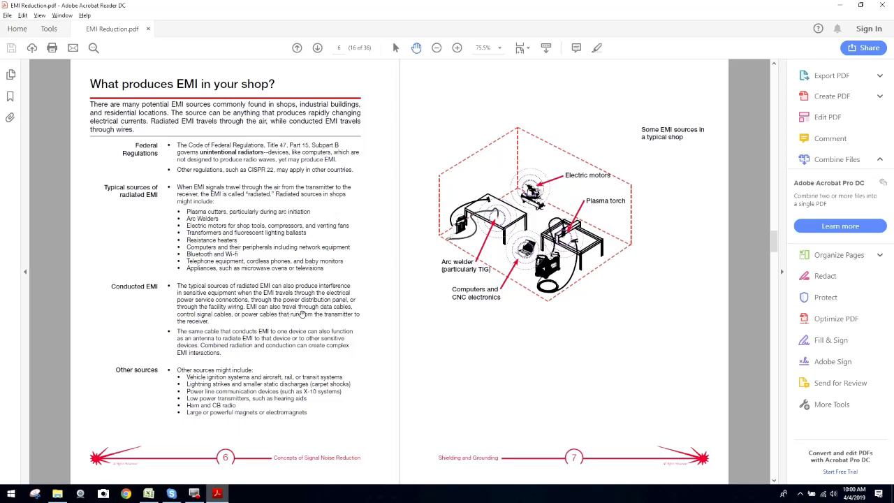
{"action": "mouse_move", "coordinate": [234, 323]}
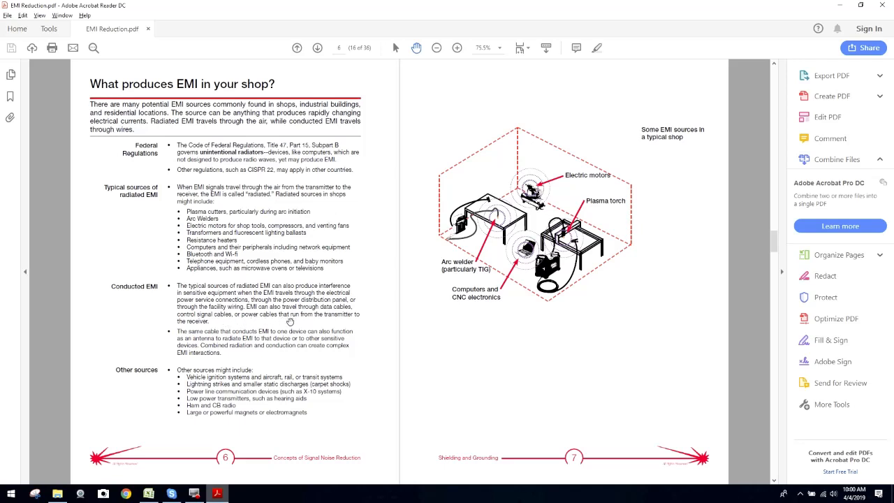
{"action": "mouse_move", "coordinate": [214, 339]}
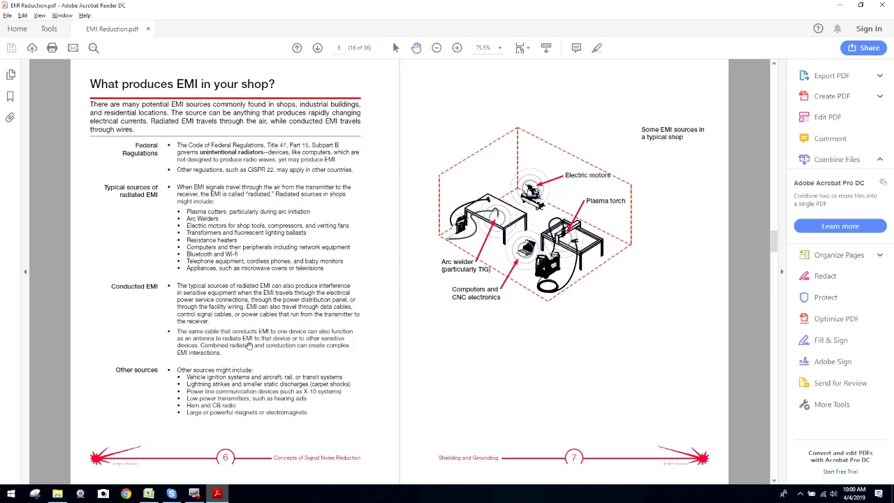
{"action": "mouse_move", "coordinate": [313, 345]}
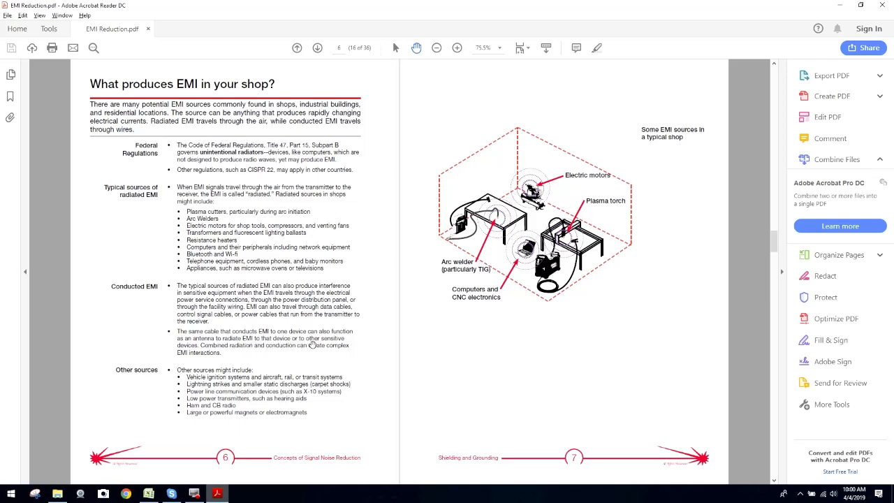
{"action": "mouse_move", "coordinate": [237, 352]}
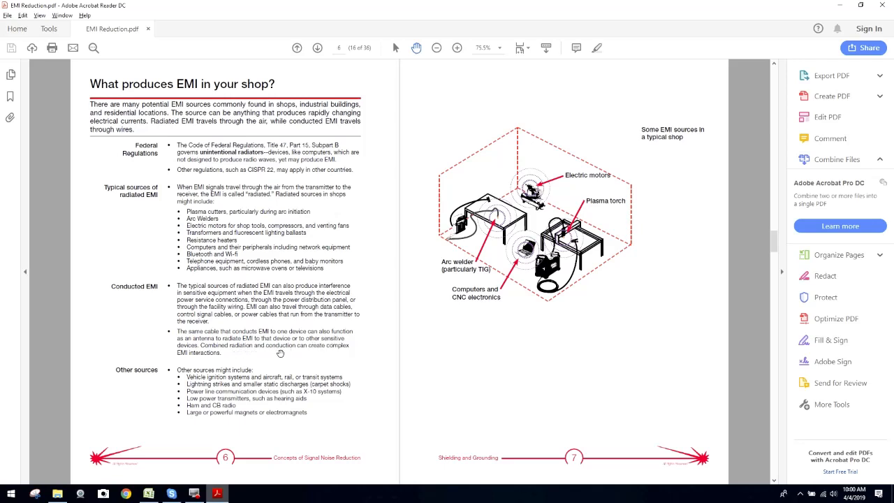
{"action": "mouse_move", "coordinate": [221, 358]}
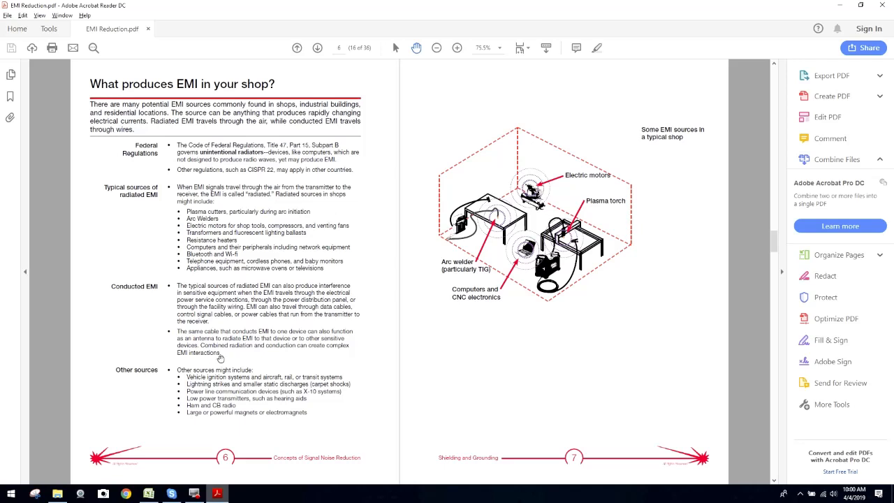
{"action": "mouse_move", "coordinate": [270, 347]}
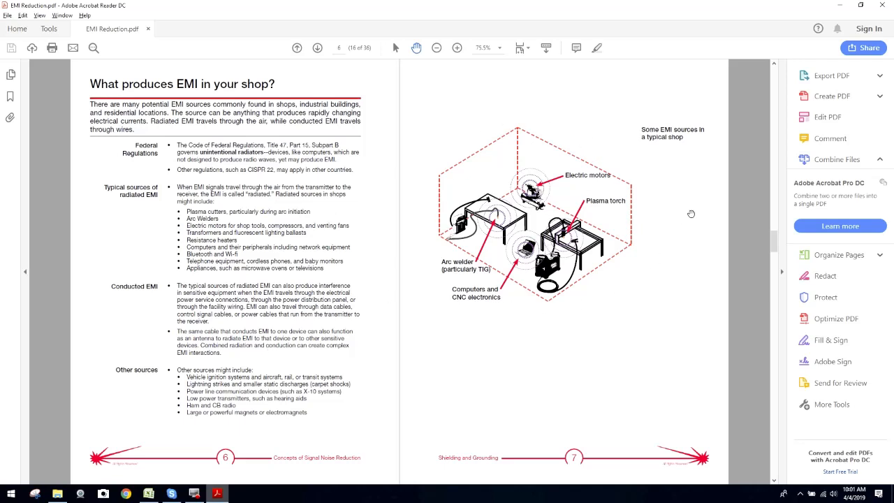
{"action": "mouse_move", "coordinate": [670, 153]}
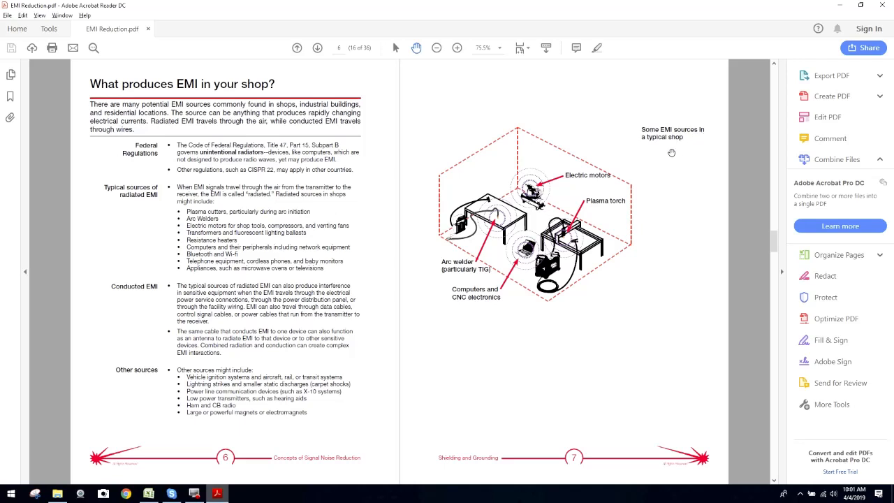
{"action": "mouse_move", "coordinate": [587, 372]}
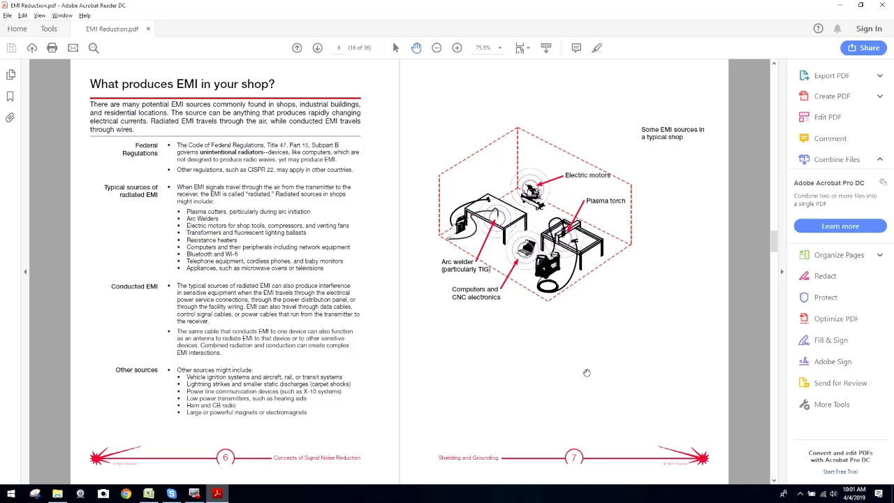
{"action": "mouse_move", "coordinate": [588, 371]}
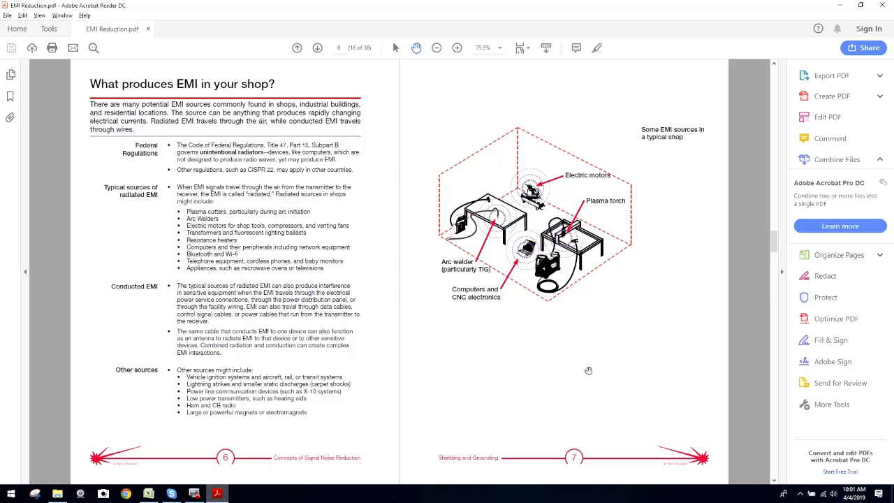
{"action": "mouse_move", "coordinate": [564, 289]}
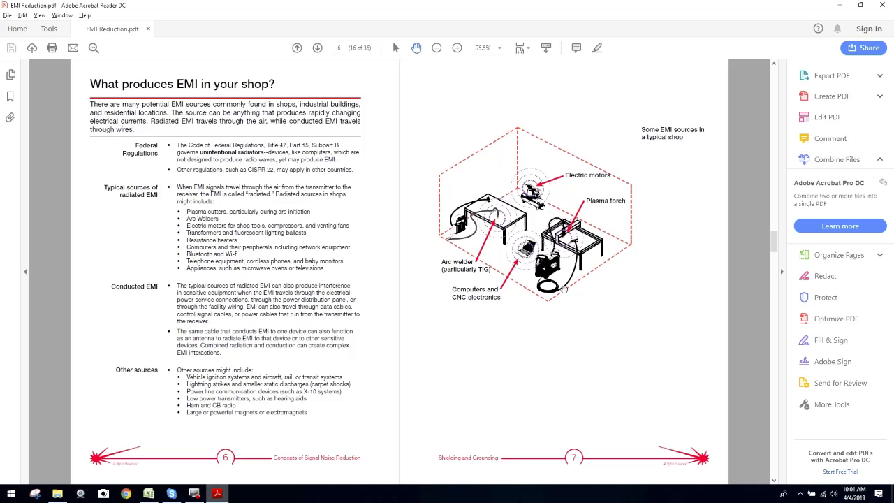
{"action": "mouse_move", "coordinate": [631, 307]}
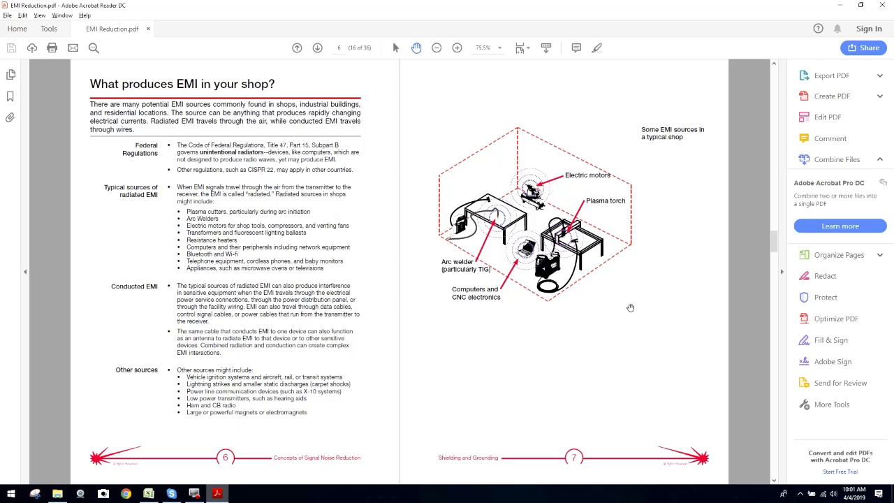
{"action": "mouse_move", "coordinate": [635, 235]}
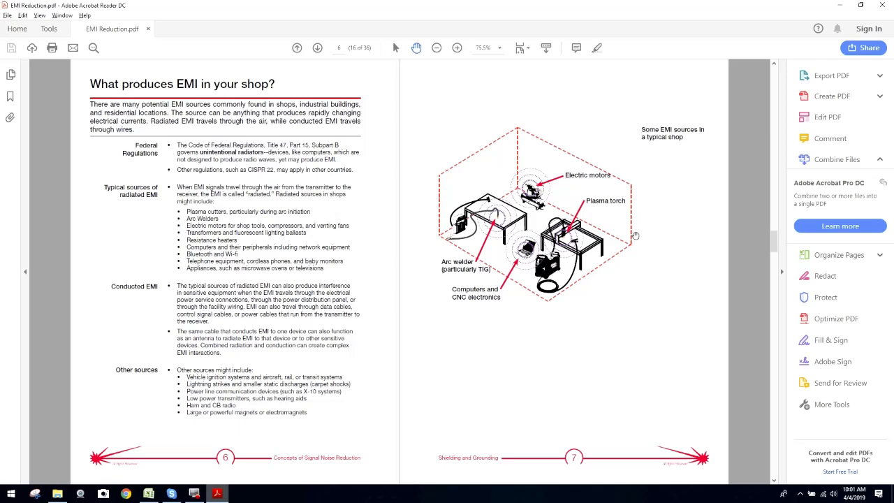
{"action": "mouse_move", "coordinate": [616, 334]}
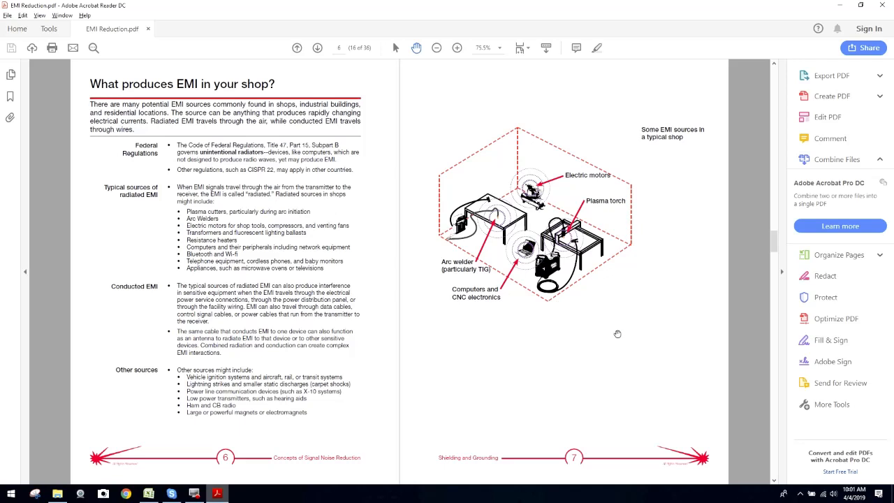
{"action": "mouse_move", "coordinate": [603, 311]}
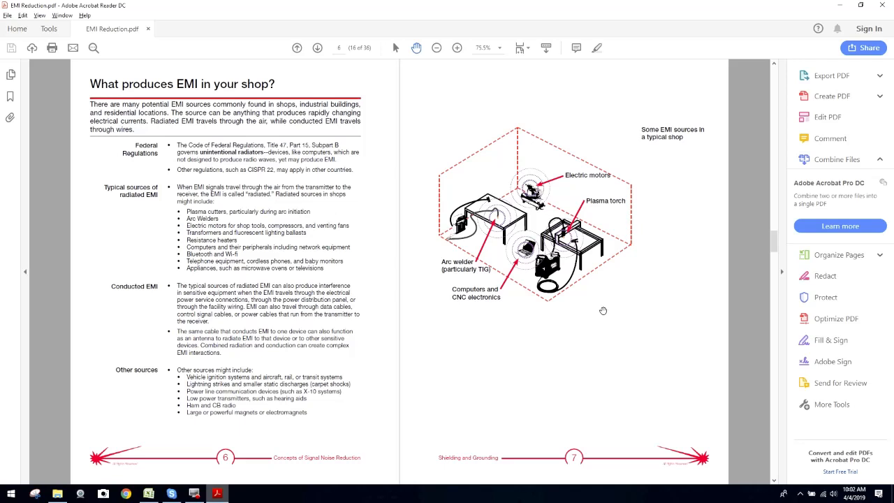
{"action": "mouse_move", "coordinate": [514, 280]}
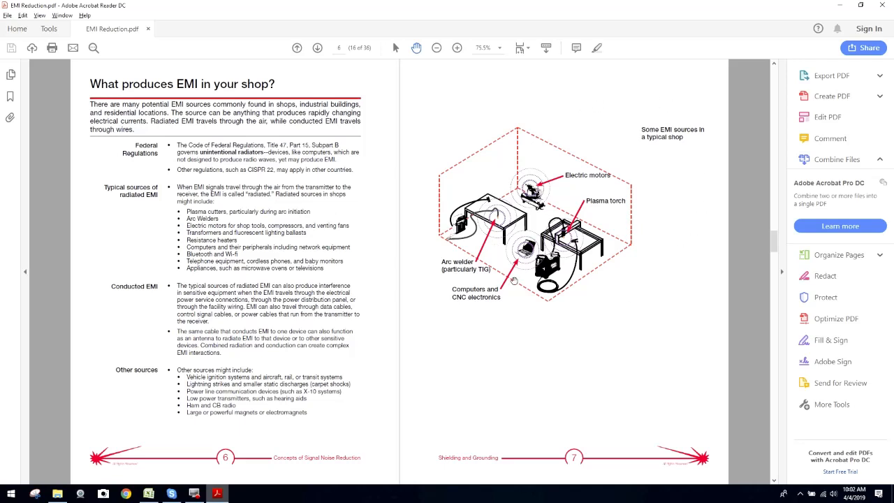
{"action": "mouse_move", "coordinate": [593, 194]}
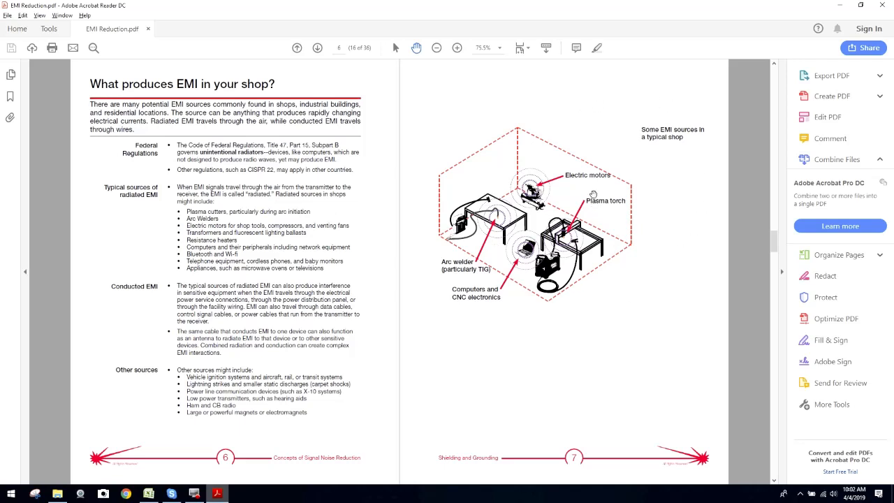
{"action": "mouse_move", "coordinate": [520, 266]}
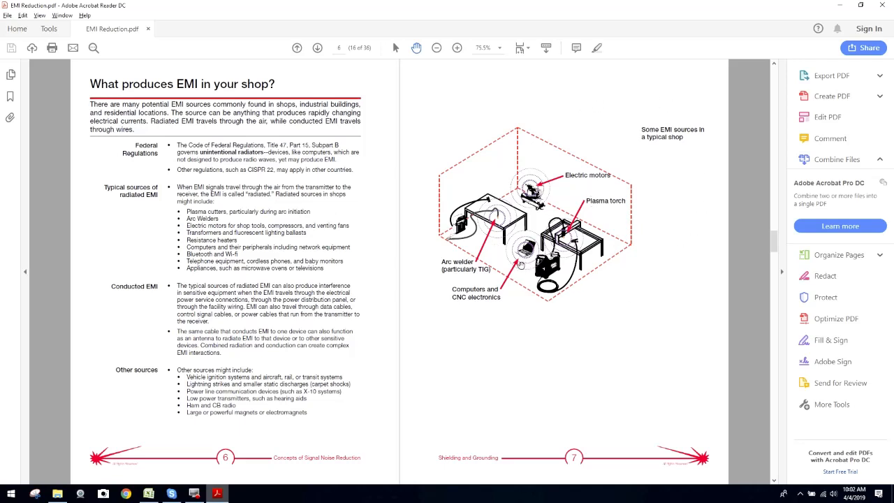
{"action": "mouse_move", "coordinate": [593, 273]}
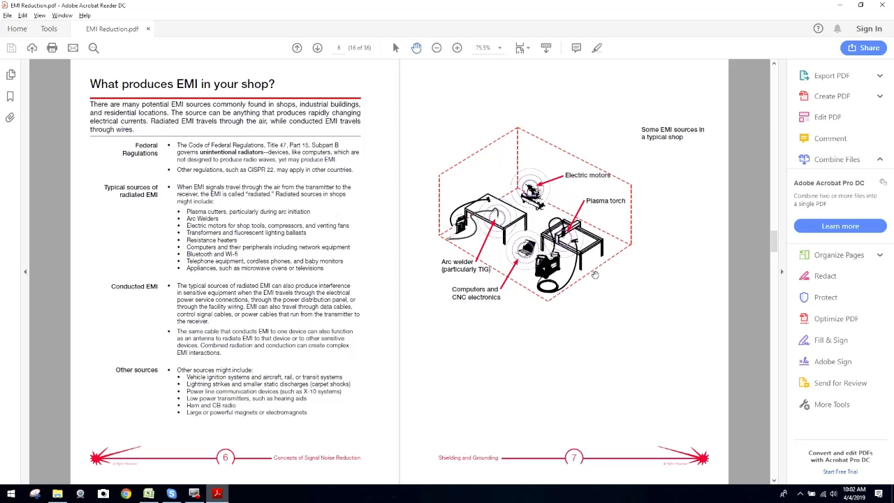
{"action": "mouse_move", "coordinate": [616, 247]}
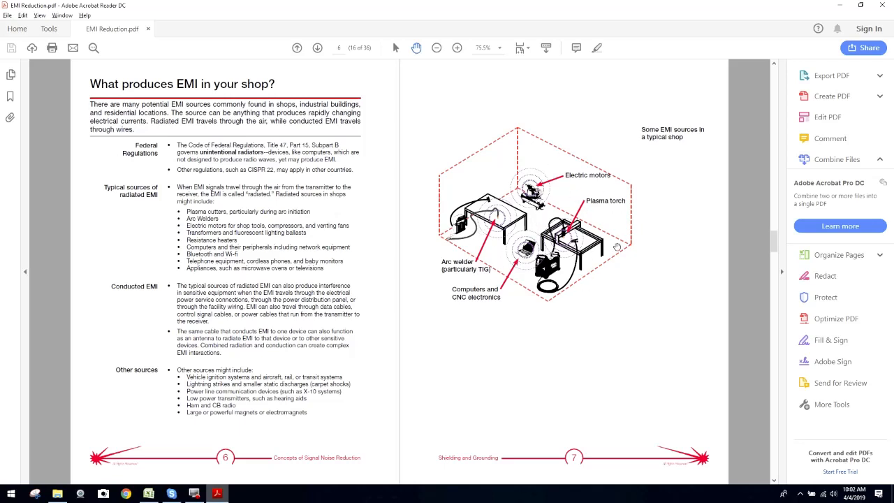
{"action": "mouse_move", "coordinate": [555, 278]}
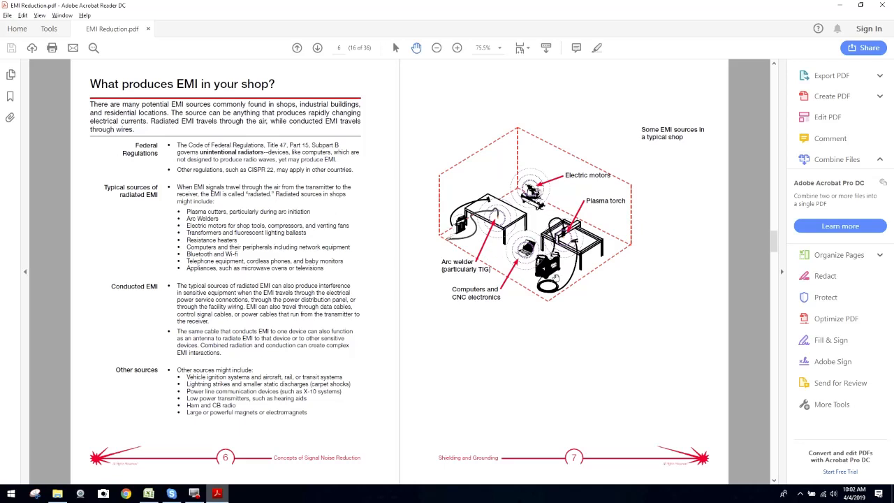
{"action": "mouse_move", "coordinate": [607, 297]}
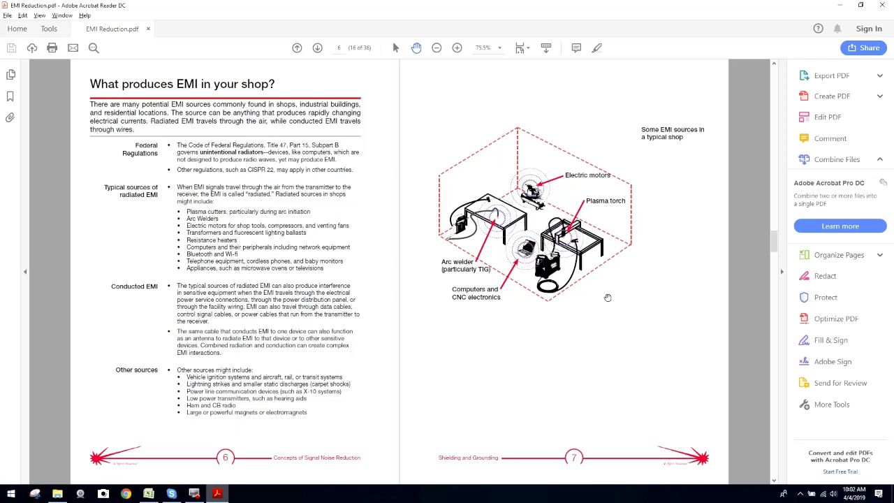
{"action": "mouse_move", "coordinate": [626, 308]}
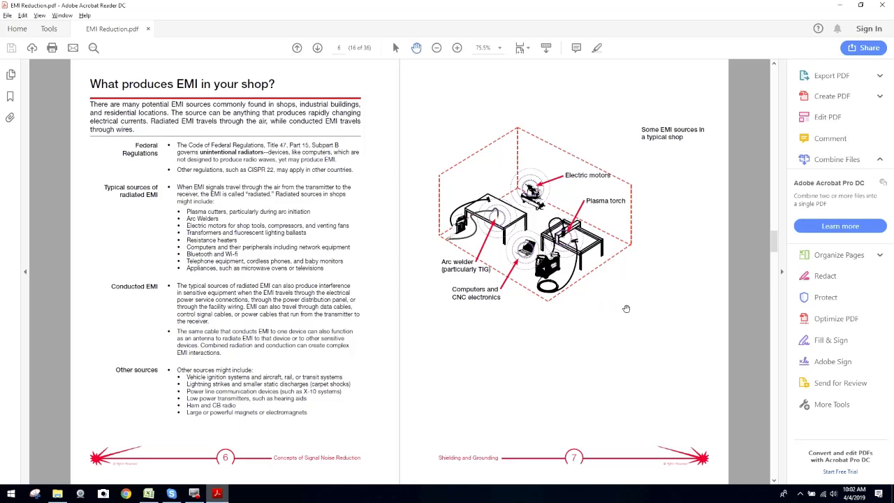
{"action": "mouse_move", "coordinate": [533, 174]}
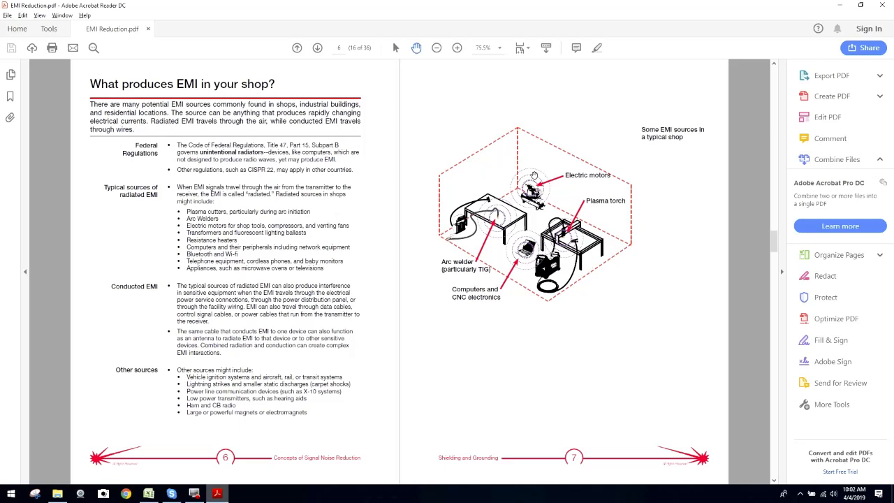
{"action": "mouse_move", "coordinate": [585, 291]}
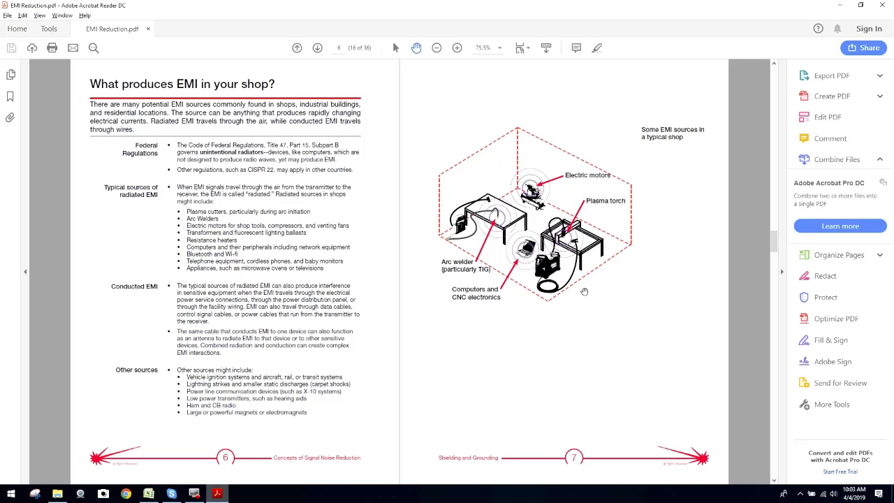
{"action": "mouse_move", "coordinate": [529, 284]}
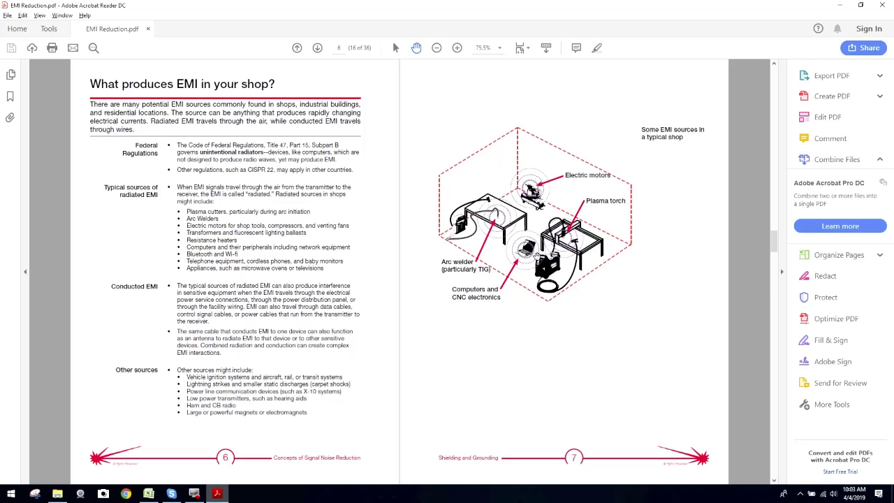
{"action": "mouse_move", "coordinate": [593, 257]}
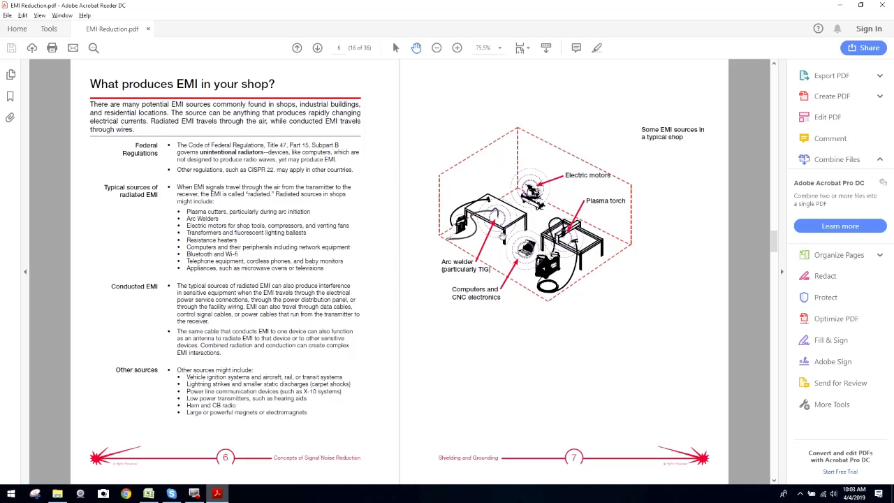
{"action": "mouse_move", "coordinate": [765, 238]}
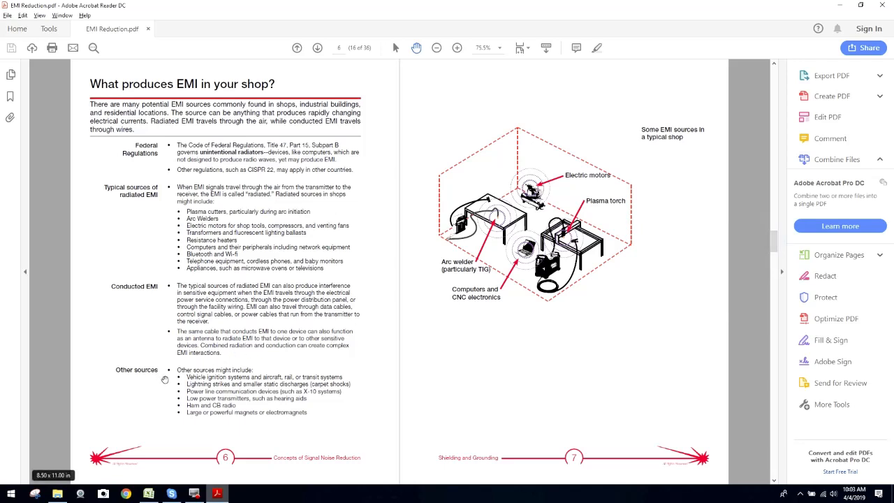
{"action": "mouse_move", "coordinate": [247, 387]}
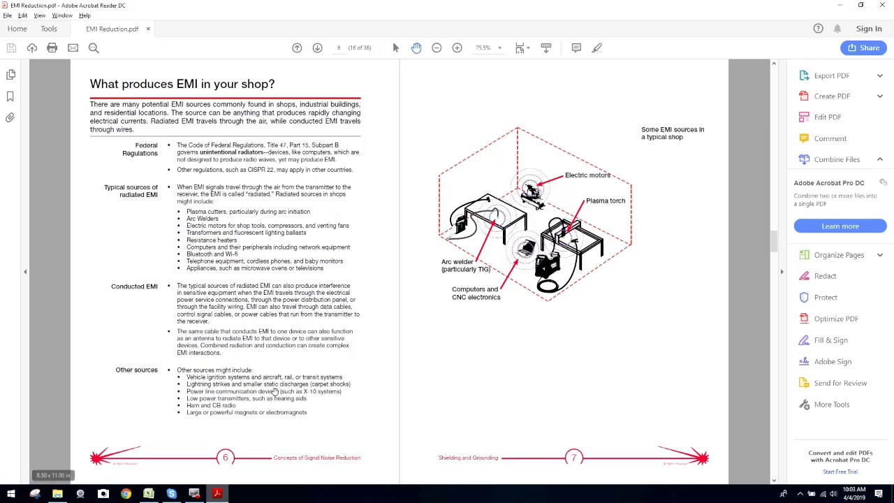
{"action": "mouse_move", "coordinate": [287, 412]}
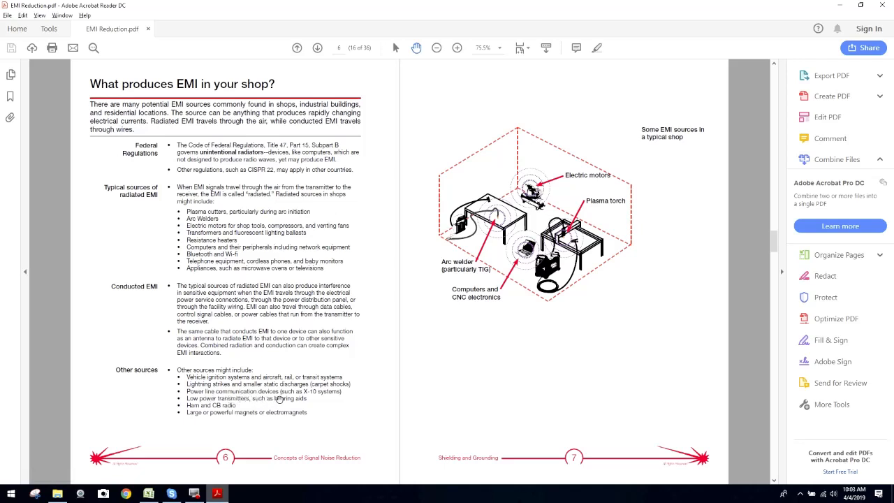
{"action": "mouse_move", "coordinate": [759, 230]}
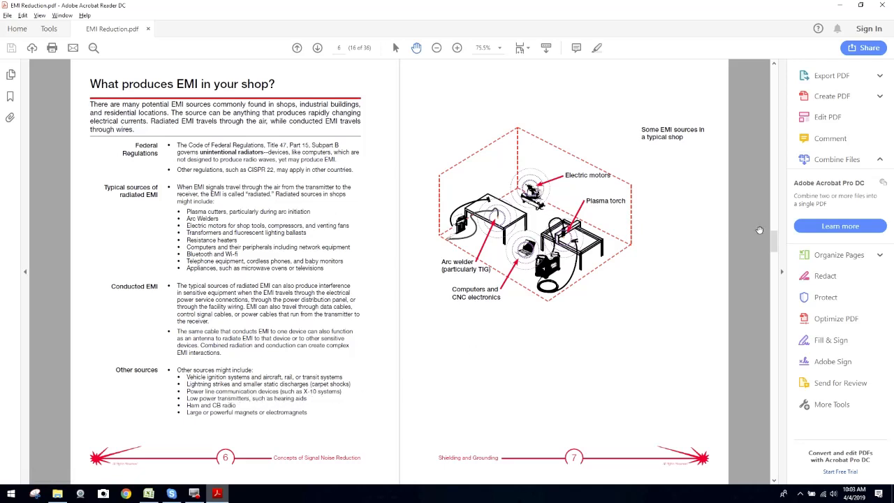
{"action": "mouse_move", "coordinate": [771, 240]}
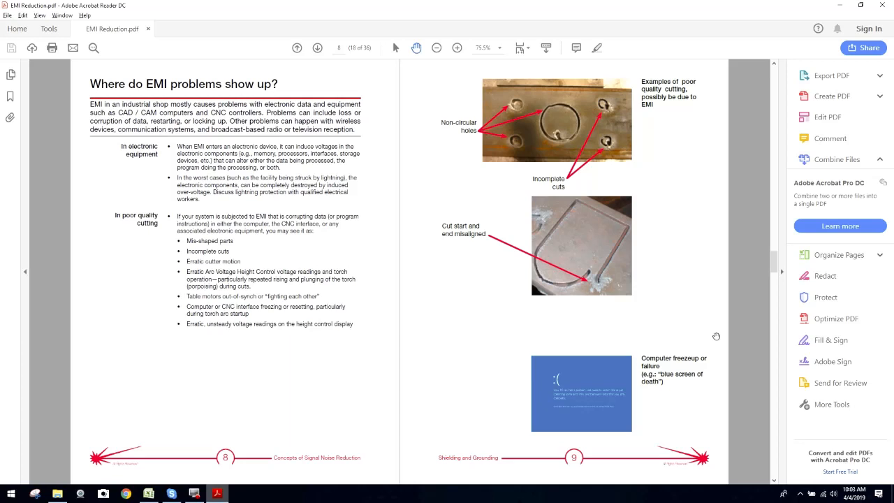
{"action": "mouse_move", "coordinate": [509, 150]}
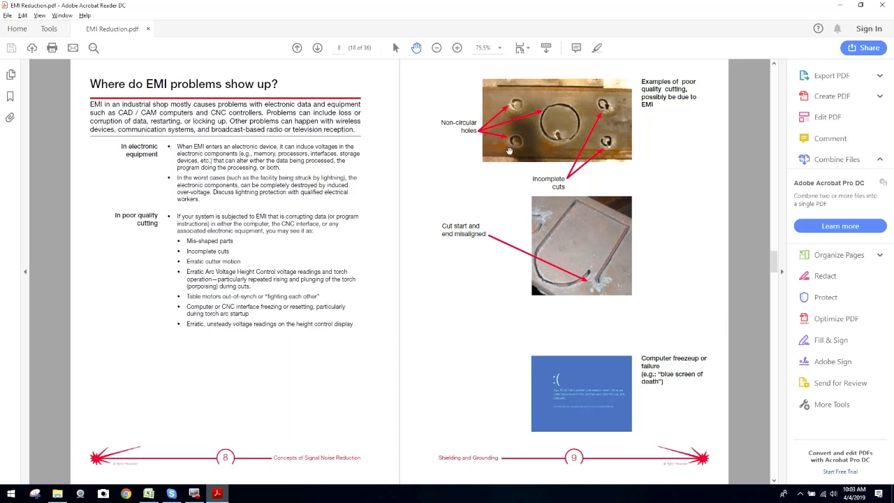
{"action": "mouse_move", "coordinate": [469, 199]}
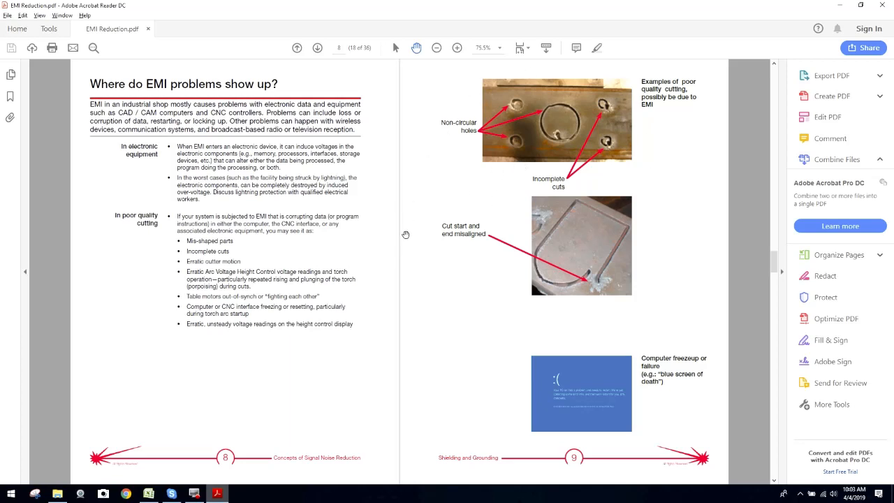
{"action": "mouse_move", "coordinate": [478, 368]}
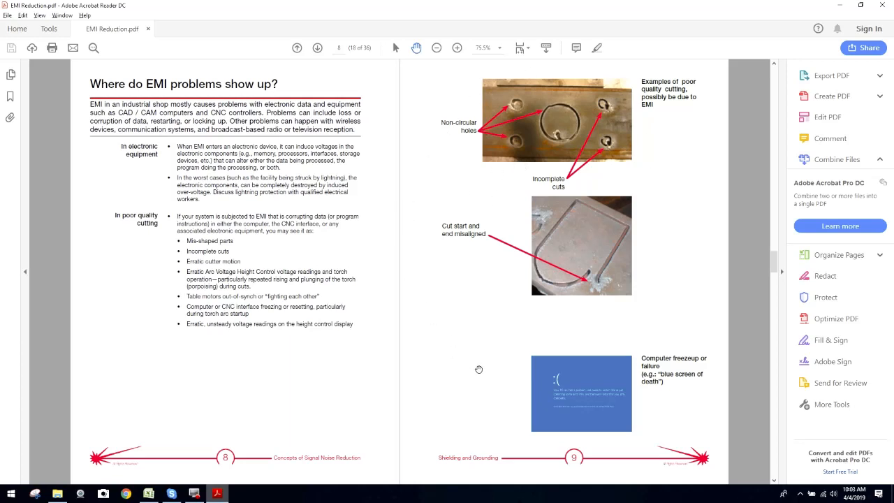
{"action": "mouse_move", "coordinate": [668, 97]}
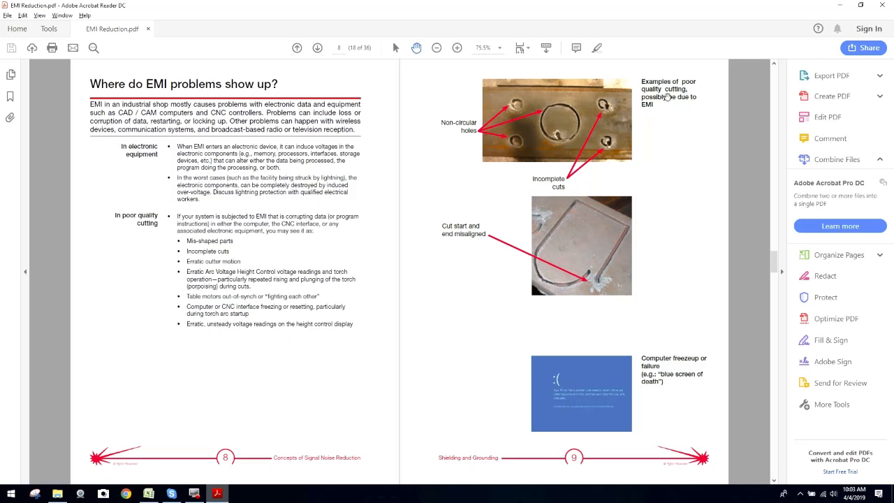
{"action": "mouse_move", "coordinate": [664, 106]}
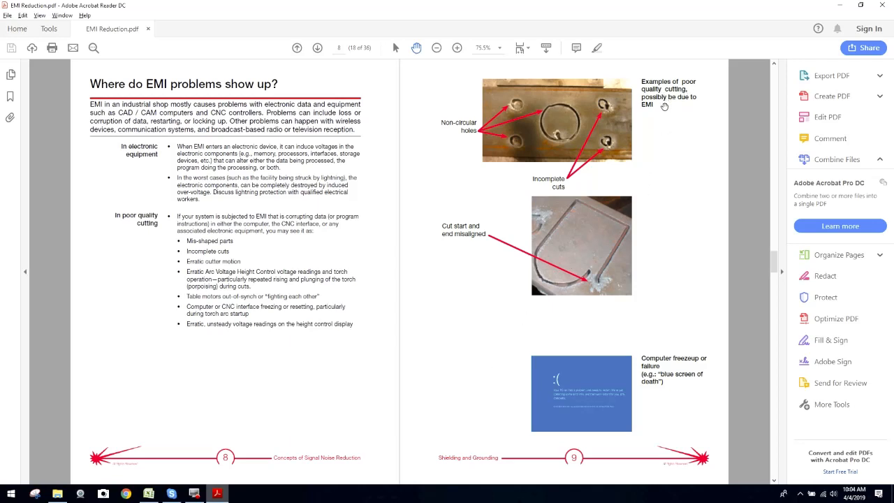
{"action": "mouse_move", "coordinate": [657, 121]}
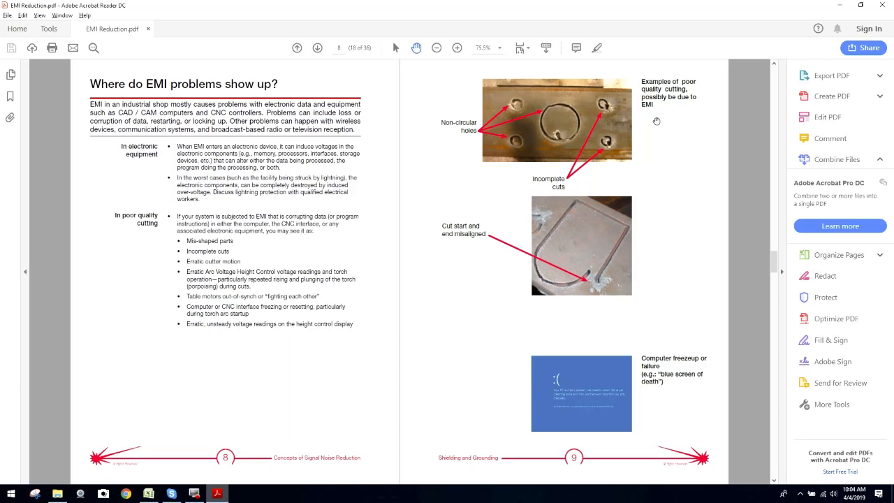
{"action": "mouse_move", "coordinate": [670, 162]}
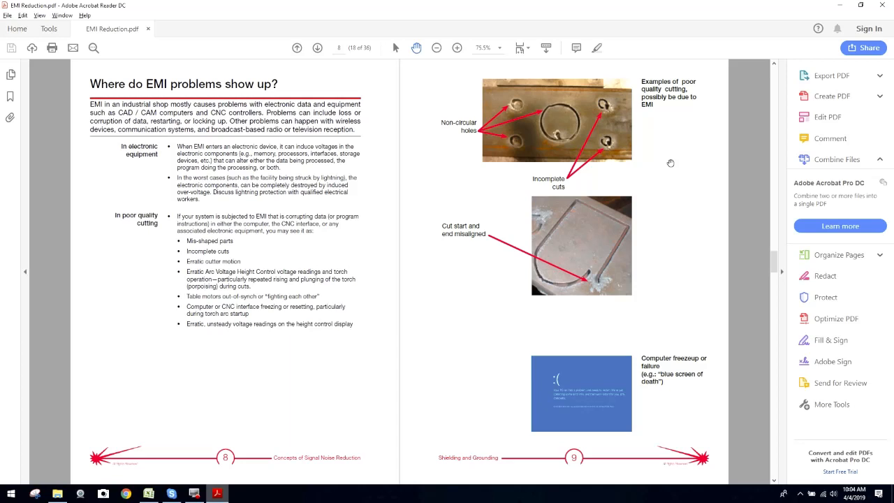
{"action": "mouse_move", "coordinate": [631, 152]}
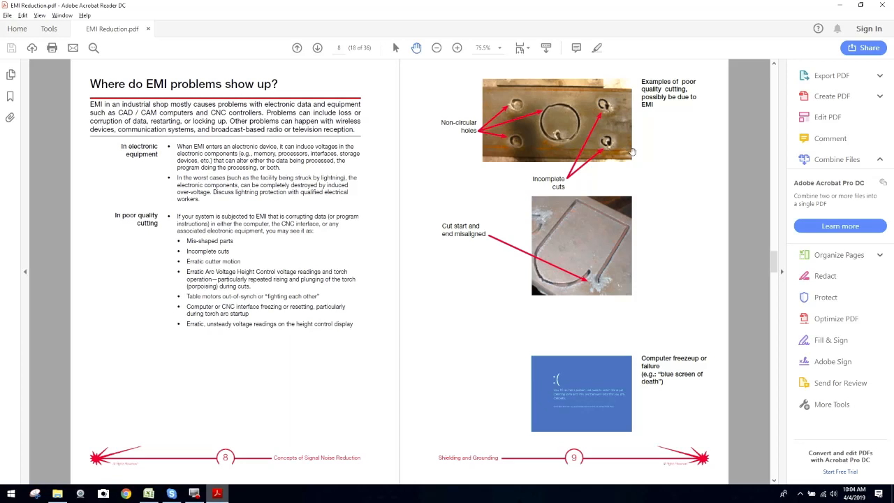
{"action": "mouse_move", "coordinate": [322, 117]}
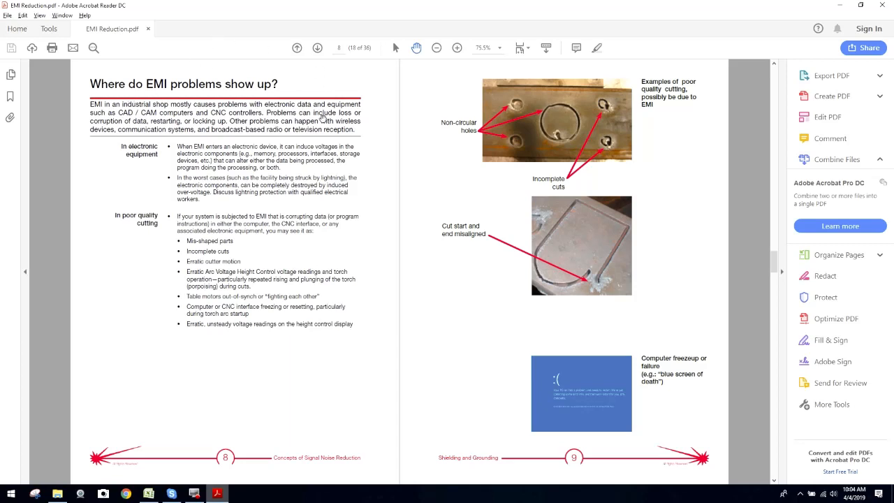
{"action": "mouse_move", "coordinate": [346, 133]}
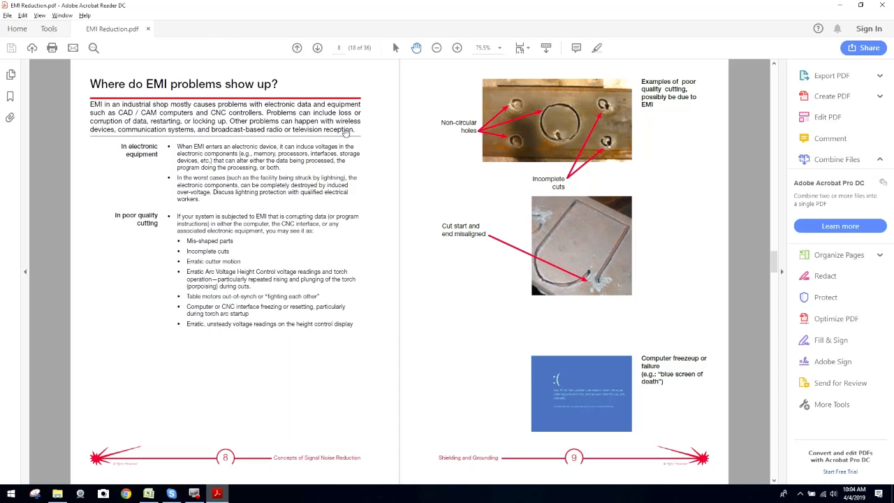
{"action": "mouse_move", "coordinate": [433, 191]}
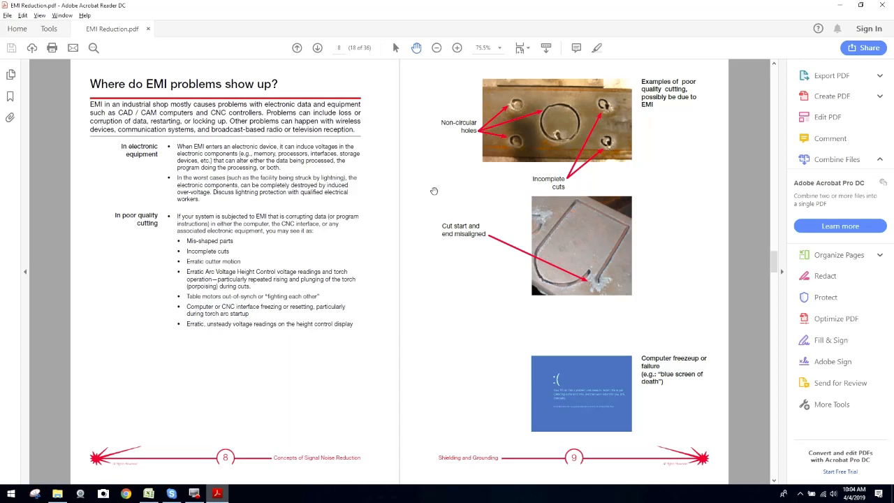
{"action": "mouse_move", "coordinate": [452, 141]}
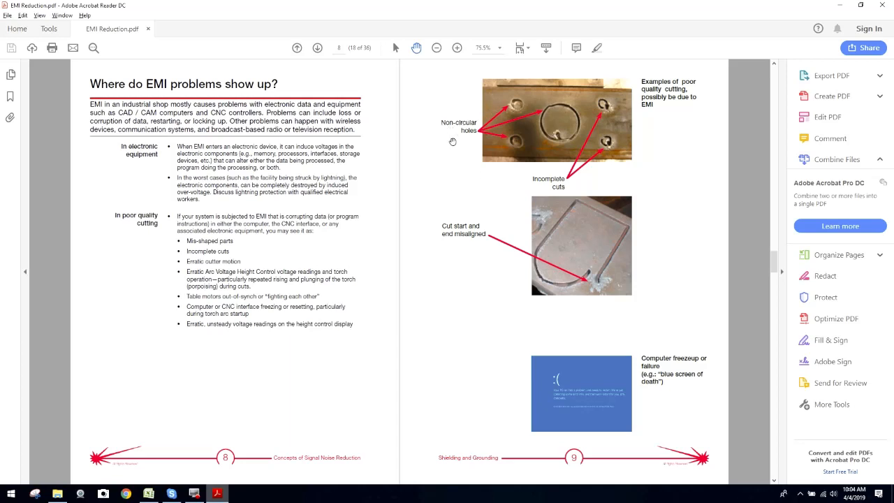
{"action": "mouse_move", "coordinate": [510, 97]}
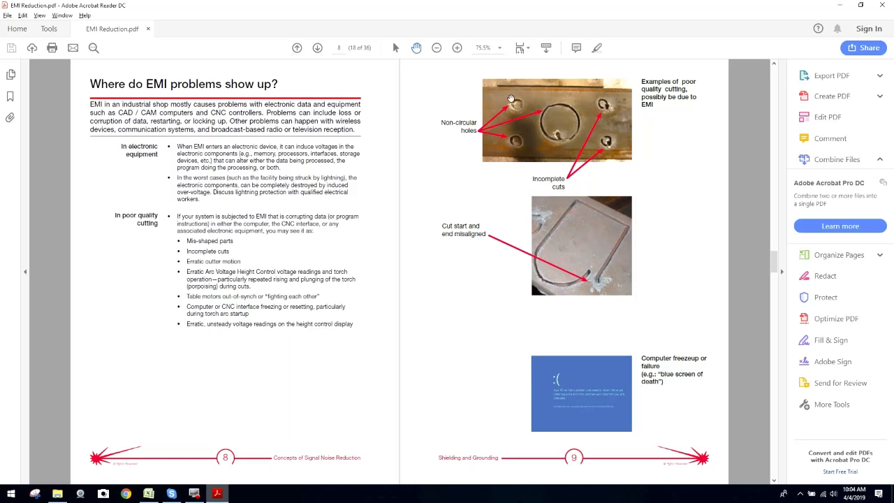
{"action": "mouse_move", "coordinate": [550, 153]}
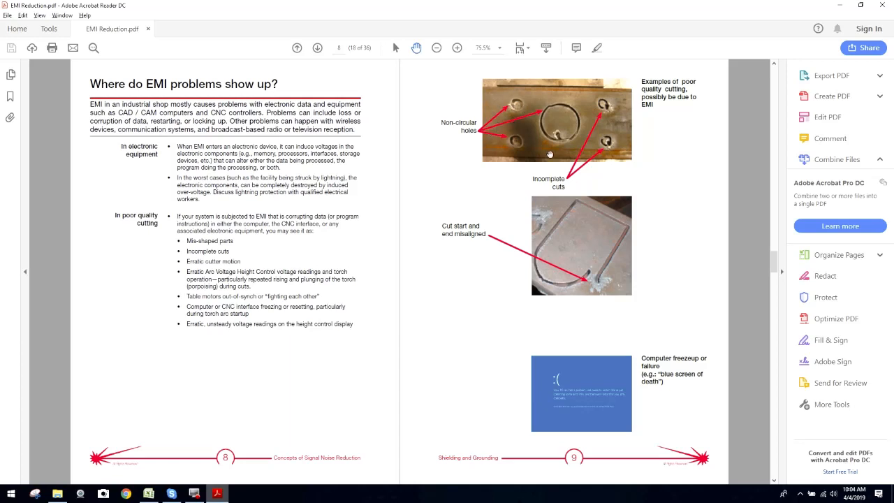
{"action": "mouse_move", "coordinate": [510, 178]}
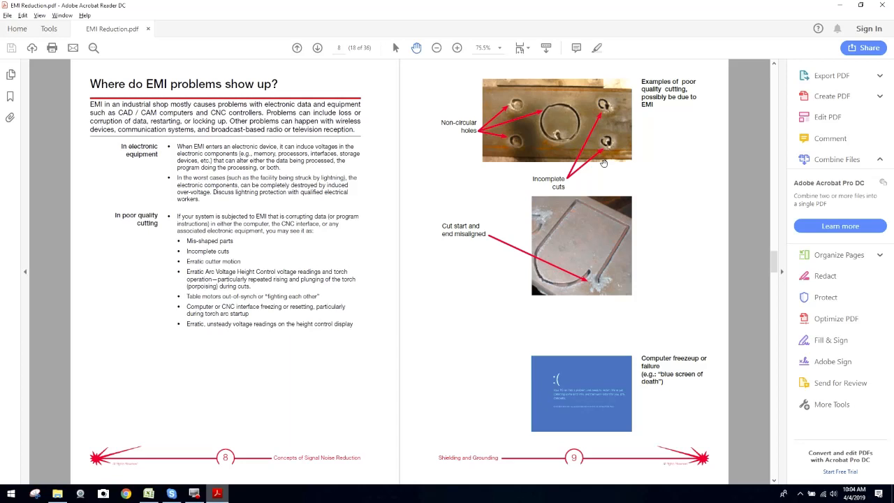
{"action": "mouse_move", "coordinate": [557, 159]}
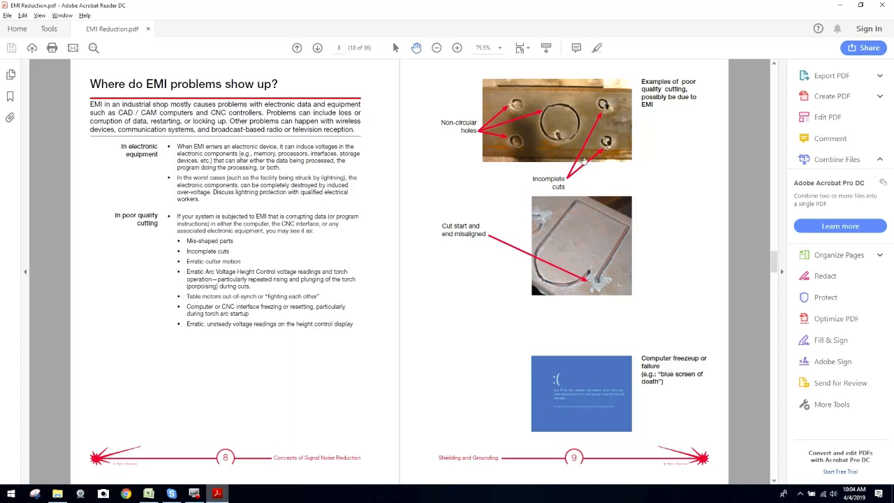
{"action": "mouse_move", "coordinate": [603, 141]}
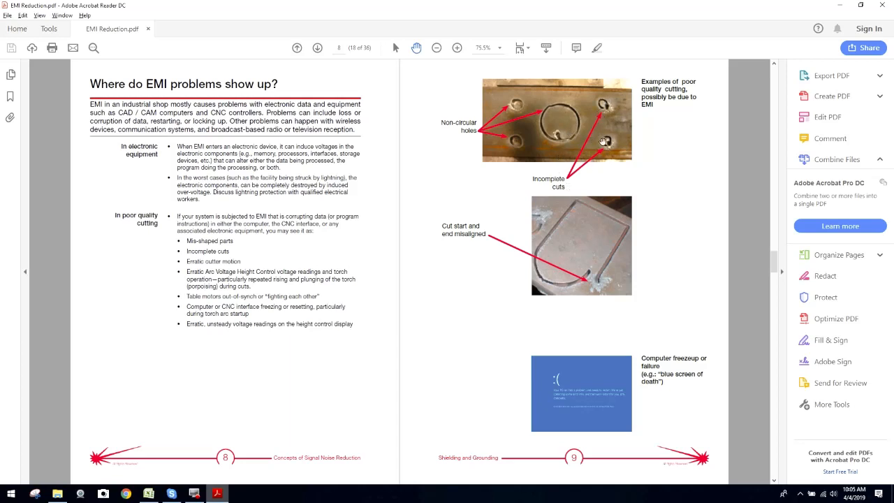
{"action": "mouse_move", "coordinate": [591, 280]}
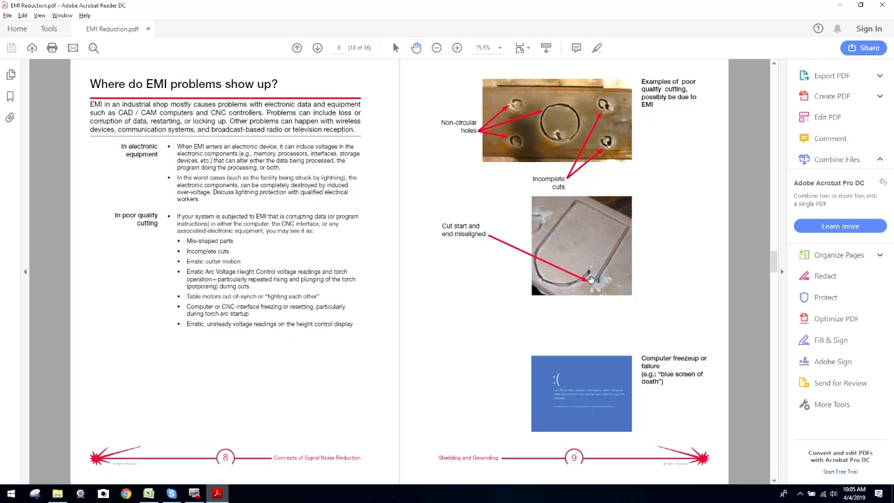
{"action": "mouse_move", "coordinate": [569, 290]}
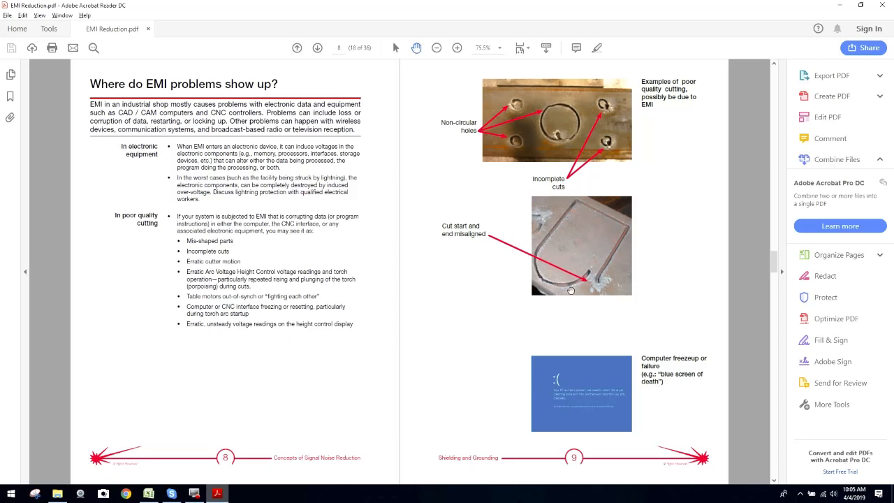
{"action": "mouse_move", "coordinate": [568, 305]}
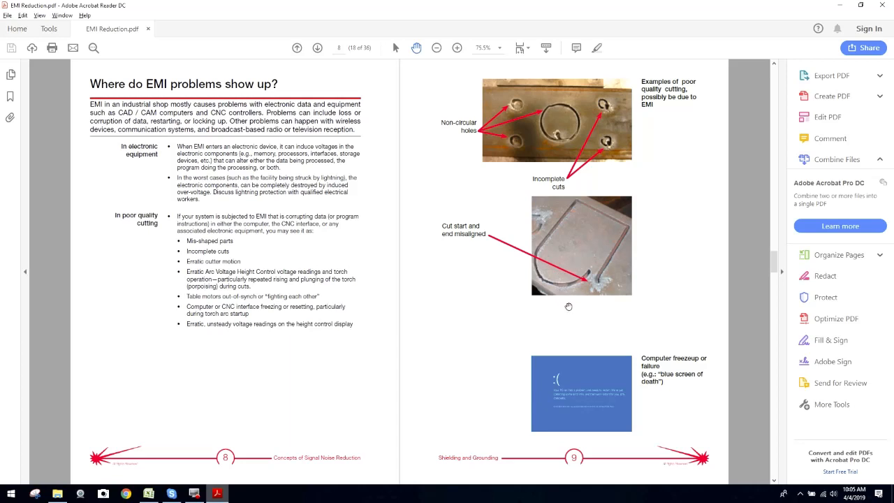
{"action": "mouse_move", "coordinate": [650, 288]}
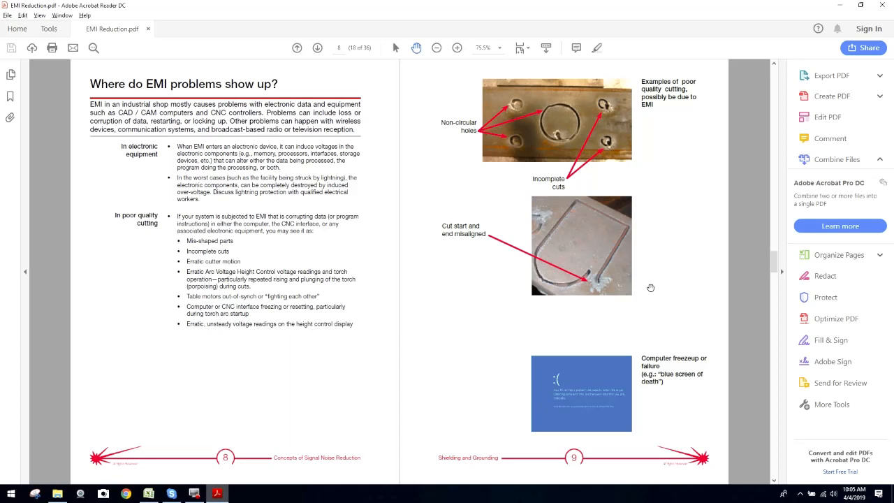
{"action": "mouse_move", "coordinate": [669, 217]}
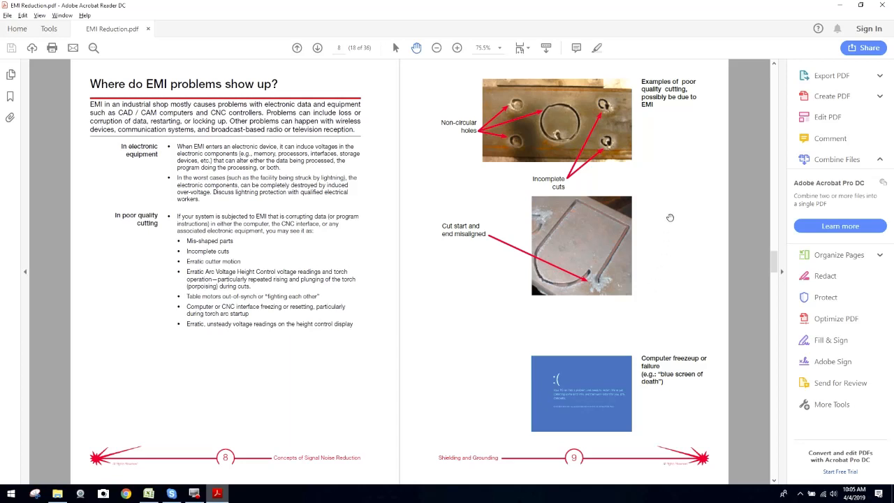
{"action": "mouse_move", "coordinate": [225, 97]}
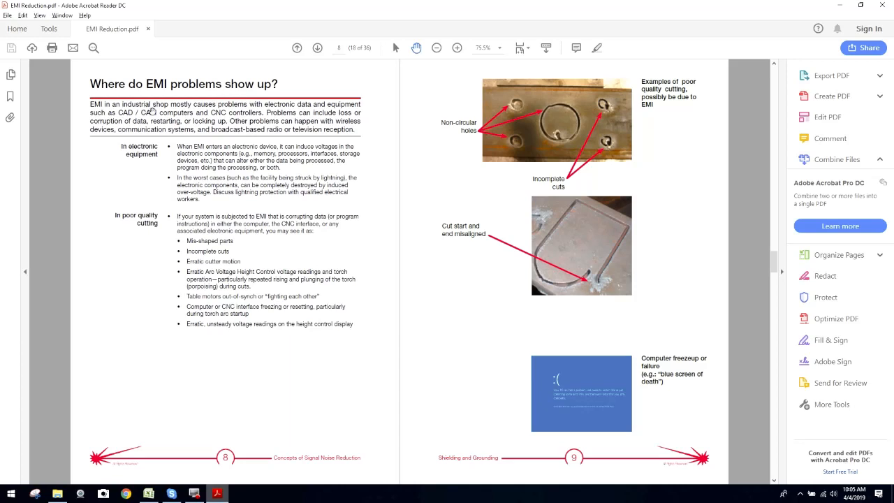
{"action": "mouse_move", "coordinate": [257, 105]}
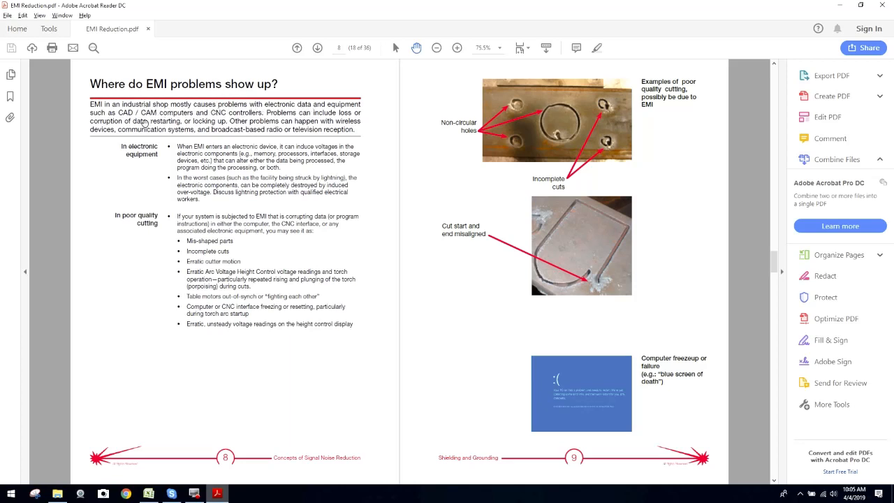
{"action": "mouse_move", "coordinate": [253, 119]}
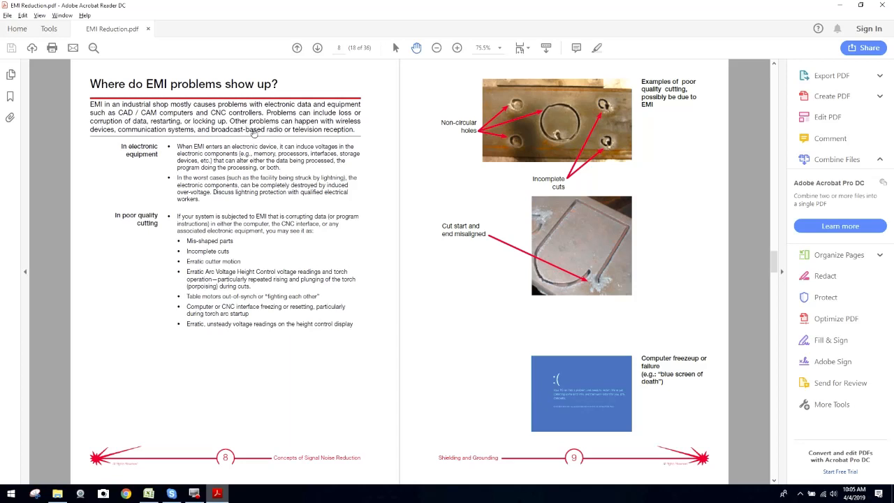
{"action": "mouse_move", "coordinate": [240, 138]}
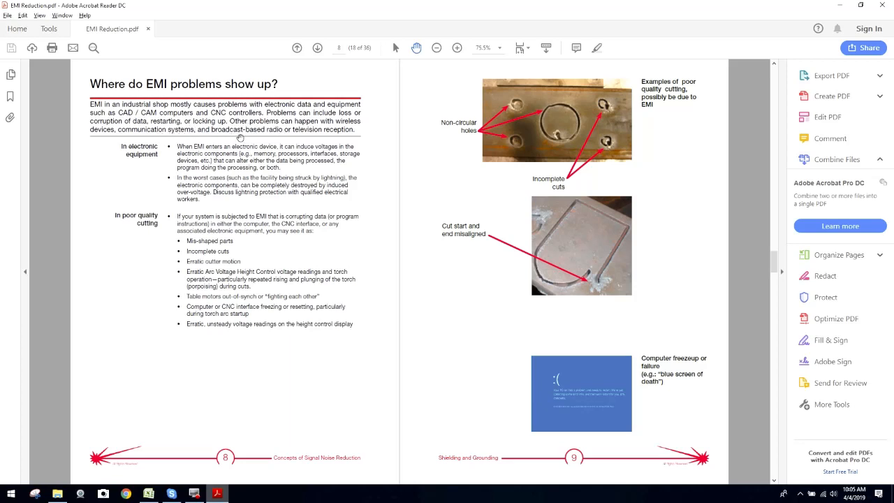
{"action": "mouse_move", "coordinate": [299, 135]}
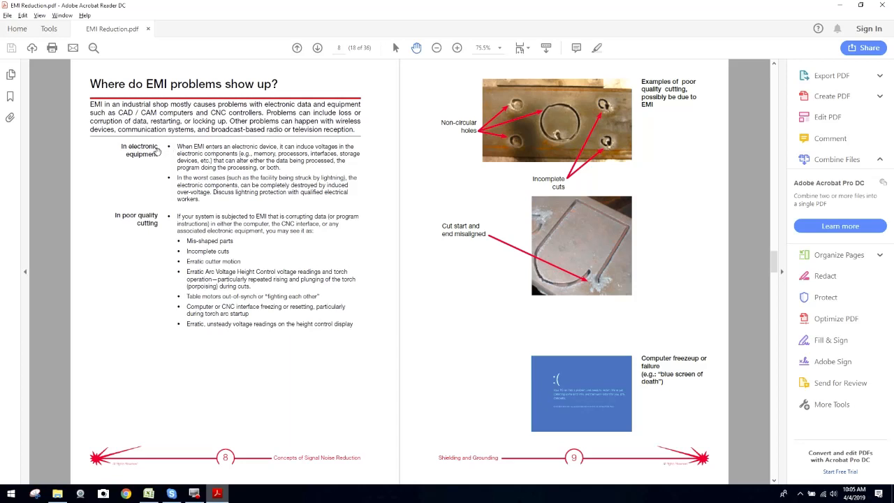
{"action": "mouse_move", "coordinate": [418, 144]}
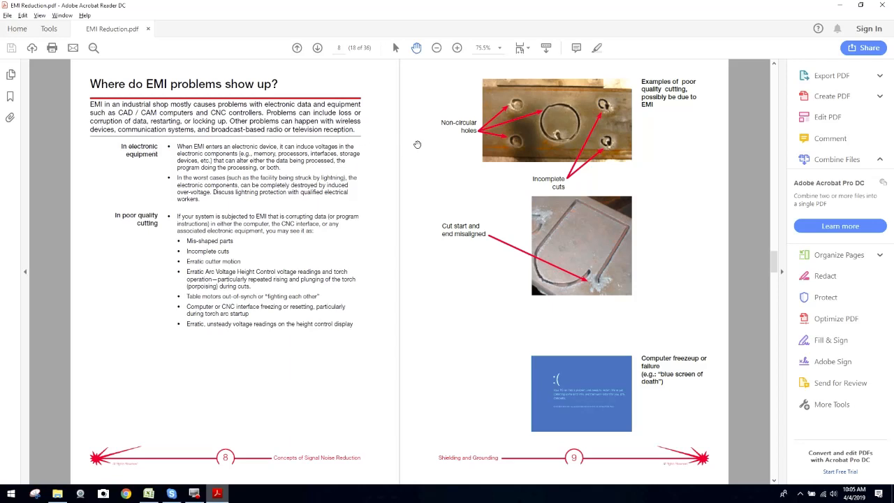
{"action": "mouse_move", "coordinate": [594, 121]}
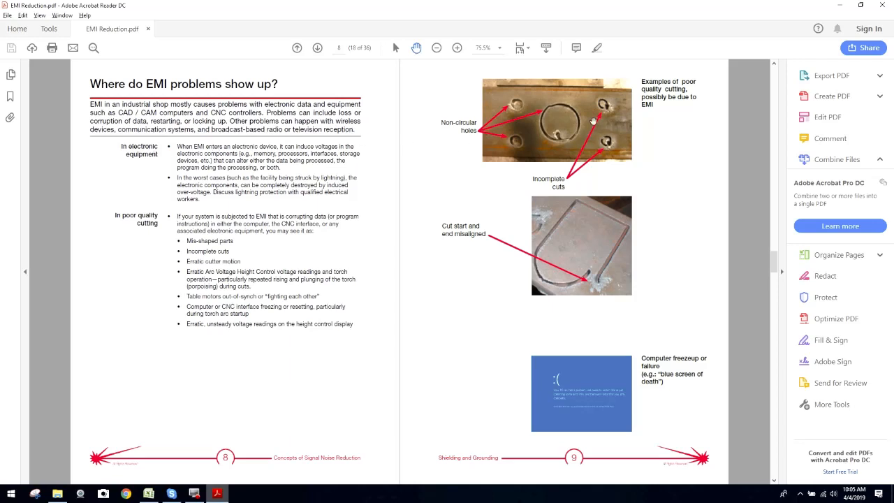
{"action": "mouse_move", "coordinate": [527, 168]}
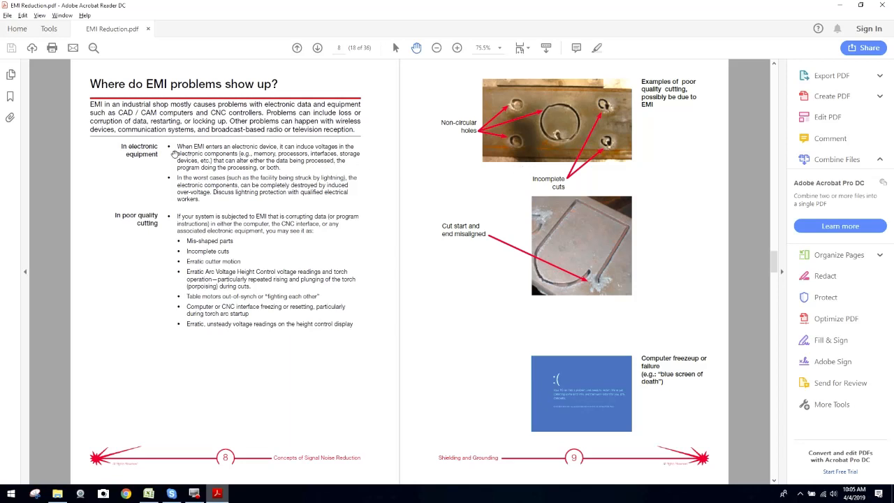
{"action": "mouse_move", "coordinate": [156, 159]}
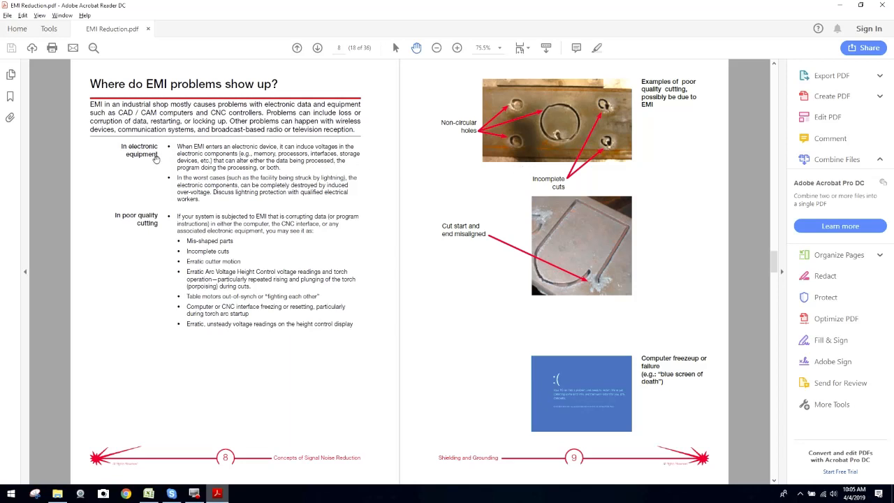
{"action": "mouse_move", "coordinate": [291, 159]}
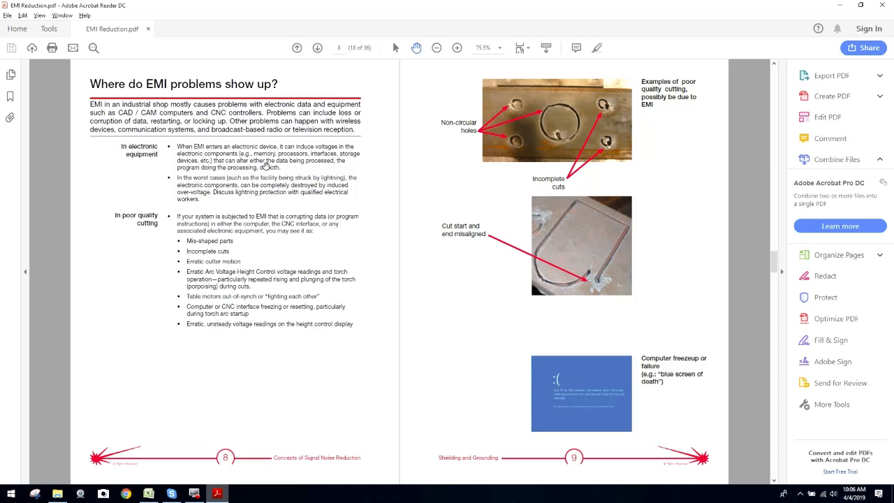
{"action": "mouse_move", "coordinate": [257, 173]}
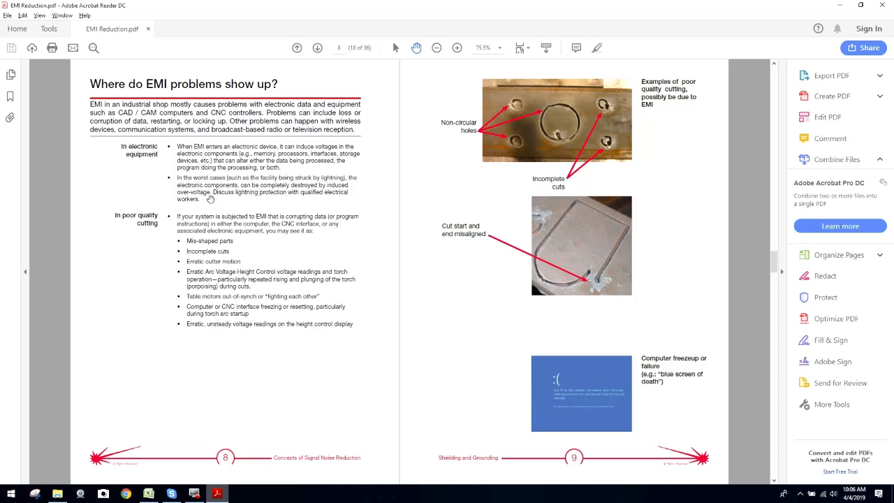
{"action": "mouse_move", "coordinate": [278, 201]}
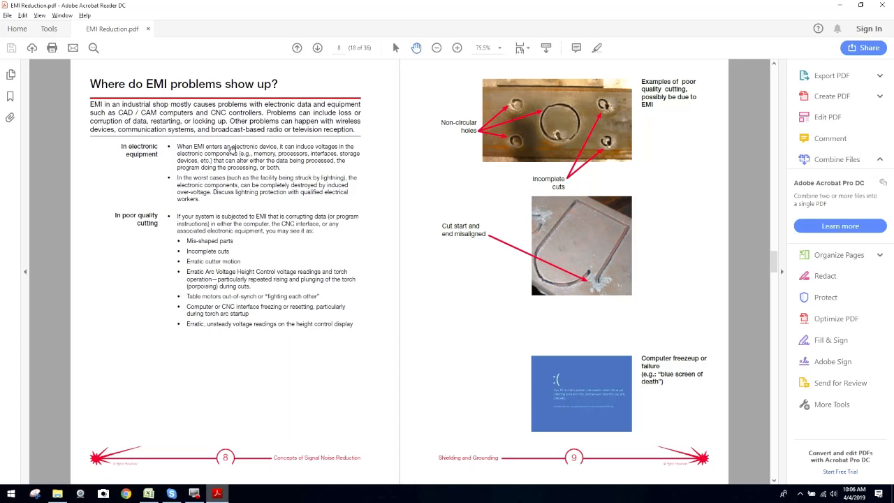
{"action": "mouse_move", "coordinate": [282, 170]}
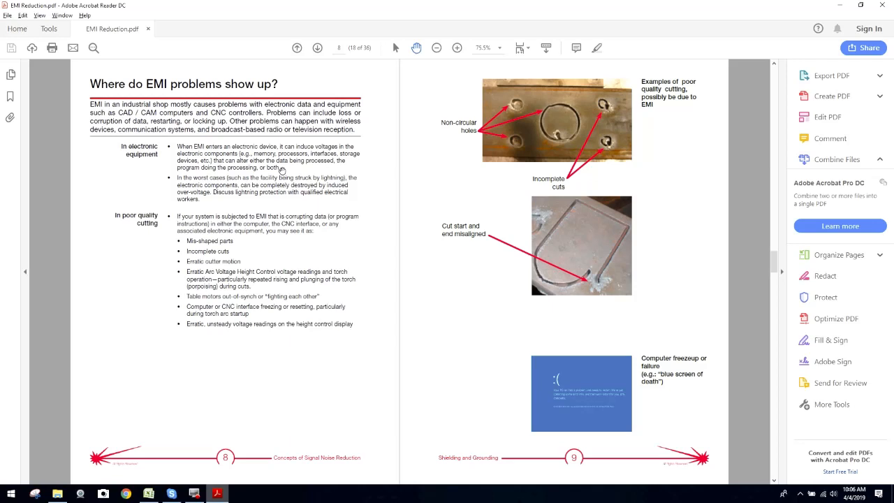
{"action": "mouse_move", "coordinate": [315, 169]}
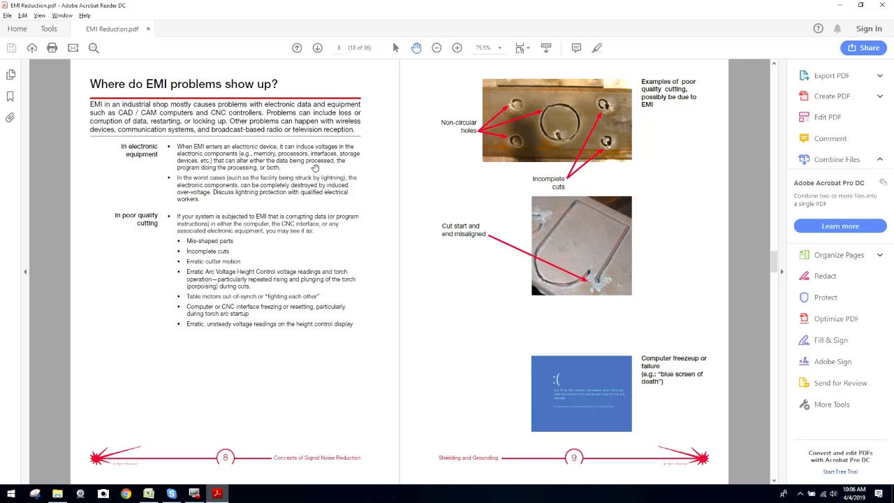
{"action": "mouse_move", "coordinate": [260, 169]}
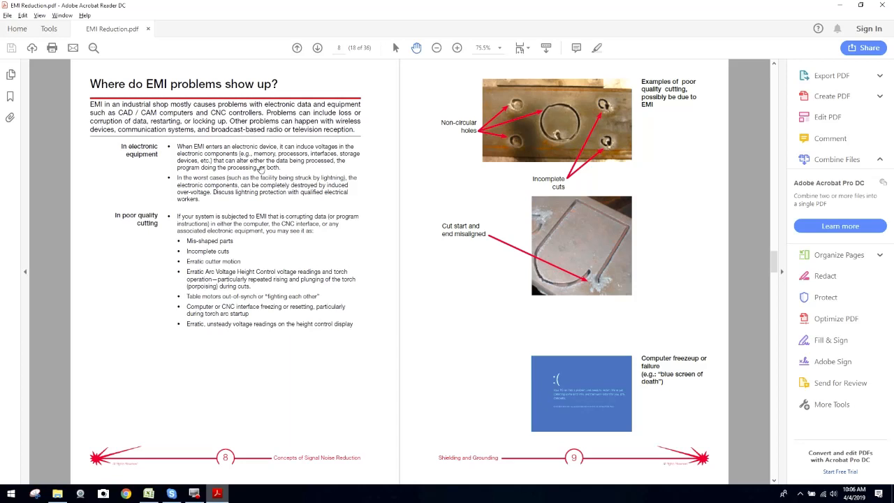
{"action": "mouse_move", "coordinate": [330, 183]}
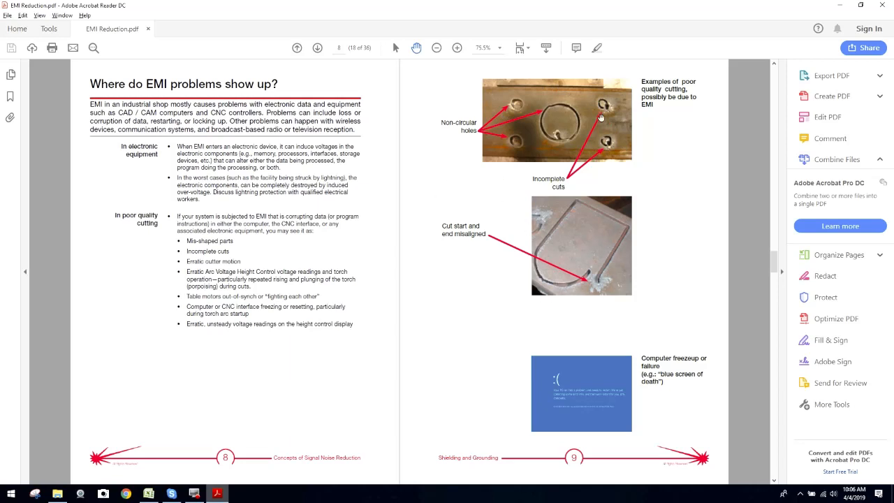
{"action": "mouse_move", "coordinate": [460, 151]}
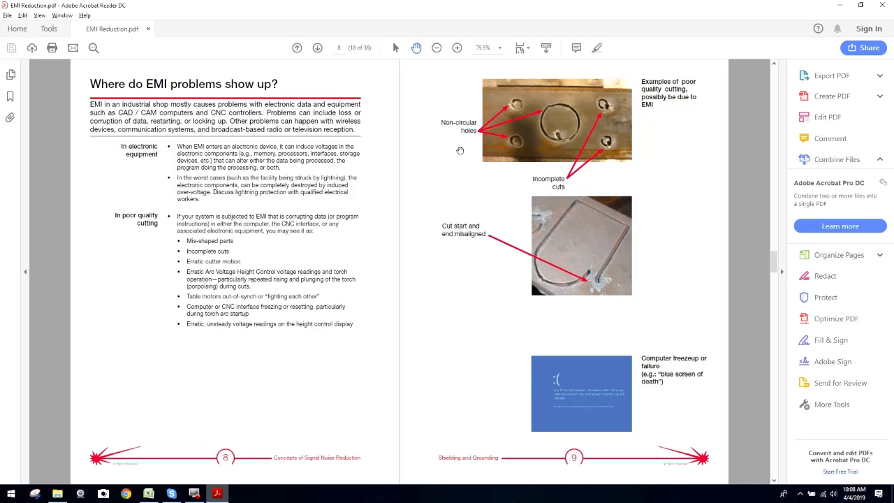
{"action": "mouse_move", "coordinate": [150, 223]}
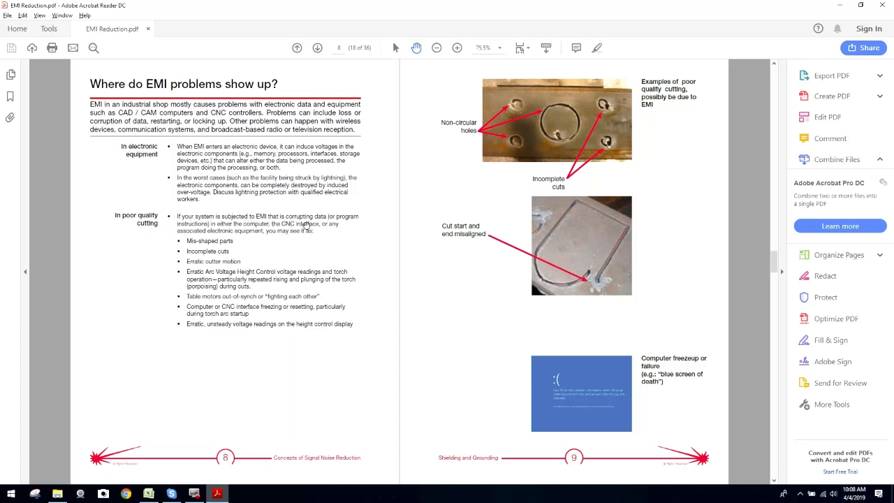
{"action": "mouse_move", "coordinate": [235, 231]}
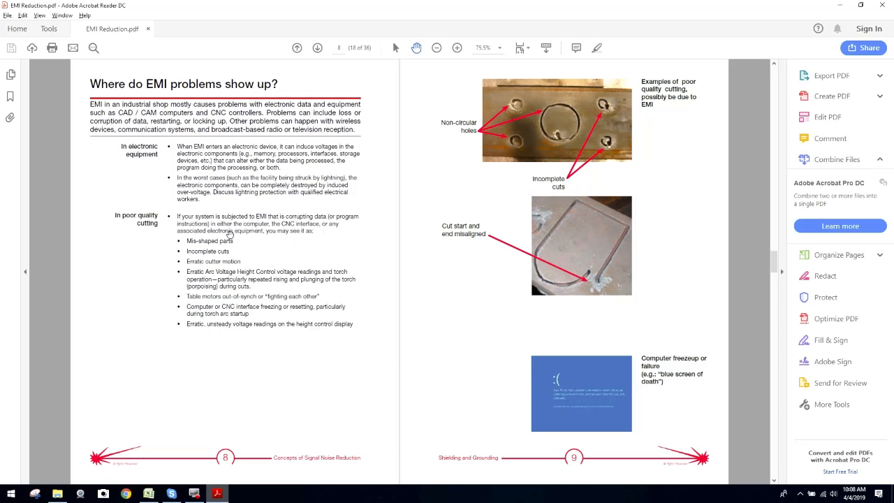
{"action": "mouse_move", "coordinate": [278, 237]}
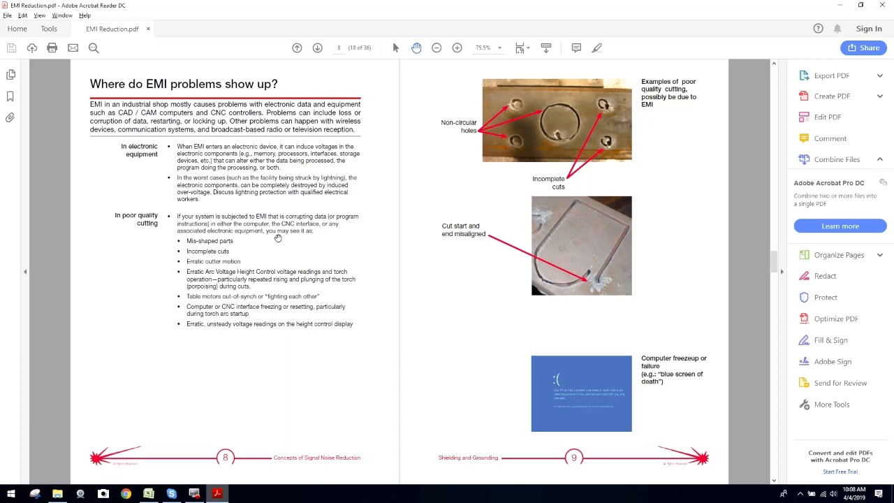
{"action": "mouse_move", "coordinate": [215, 256]}
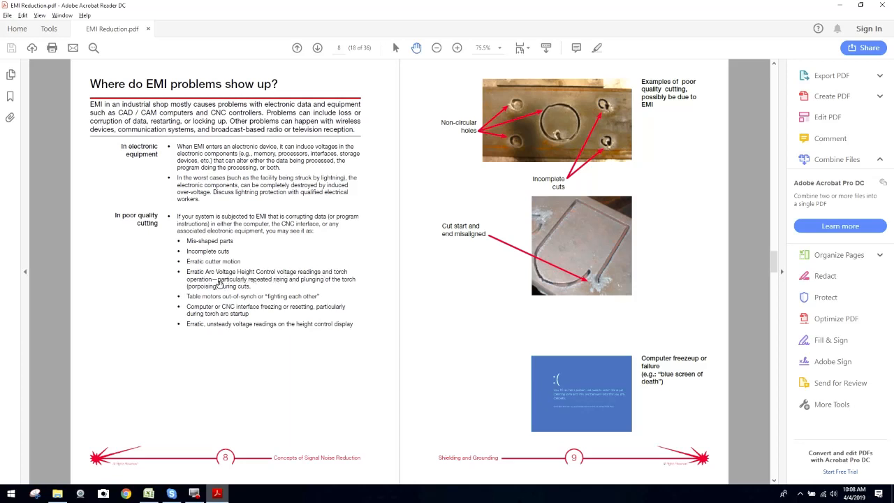
{"action": "mouse_move", "coordinate": [275, 288]}
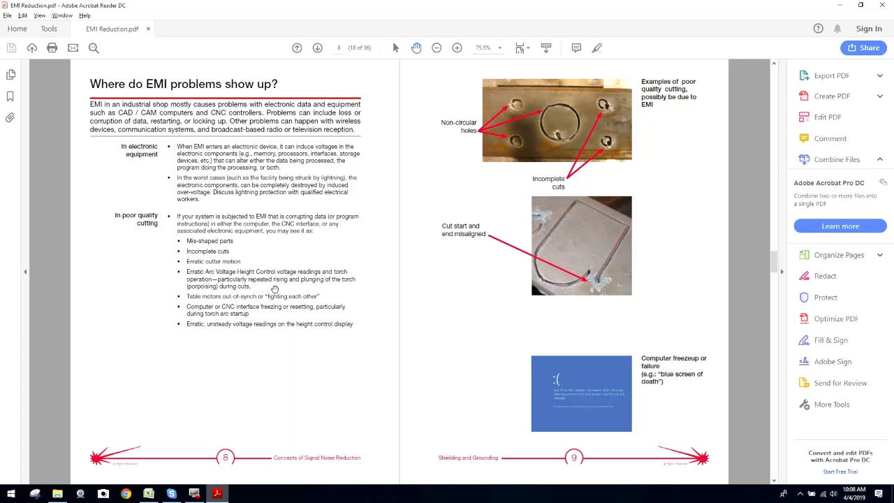
{"action": "mouse_move", "coordinate": [210, 297]}
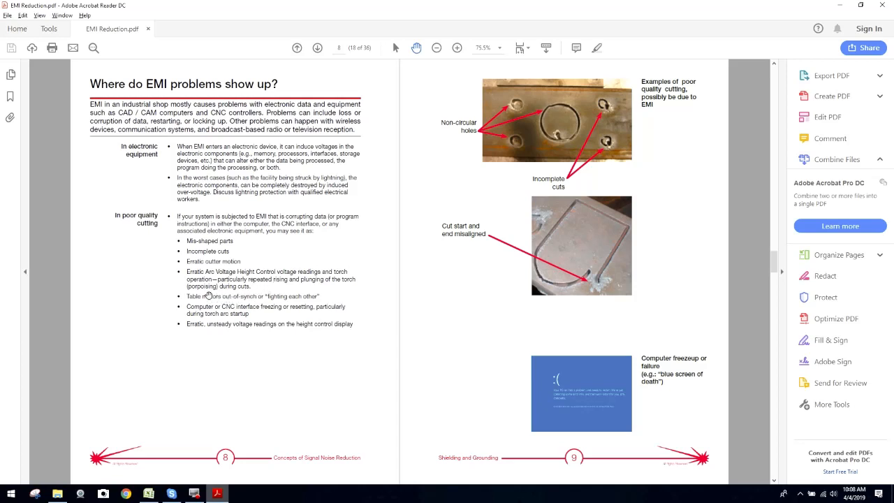
{"action": "mouse_move", "coordinate": [182, 270]}
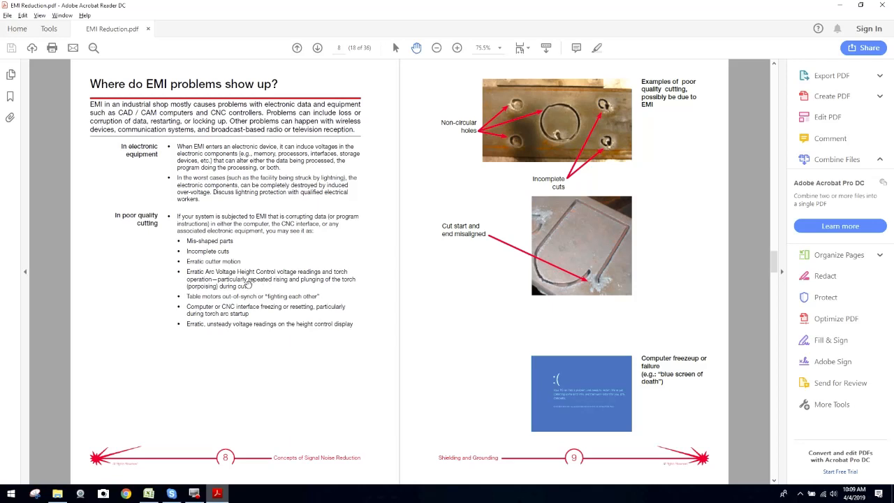
{"action": "mouse_move", "coordinate": [368, 267]}
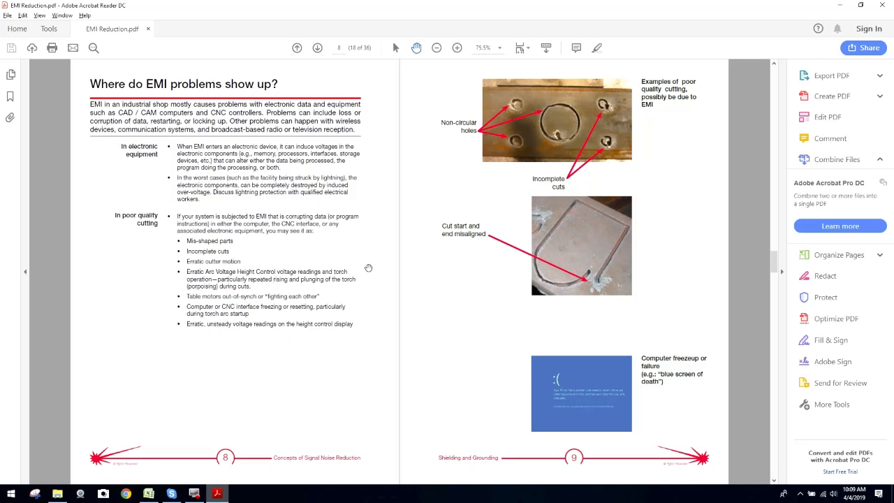
{"action": "mouse_move", "coordinate": [255, 282]}
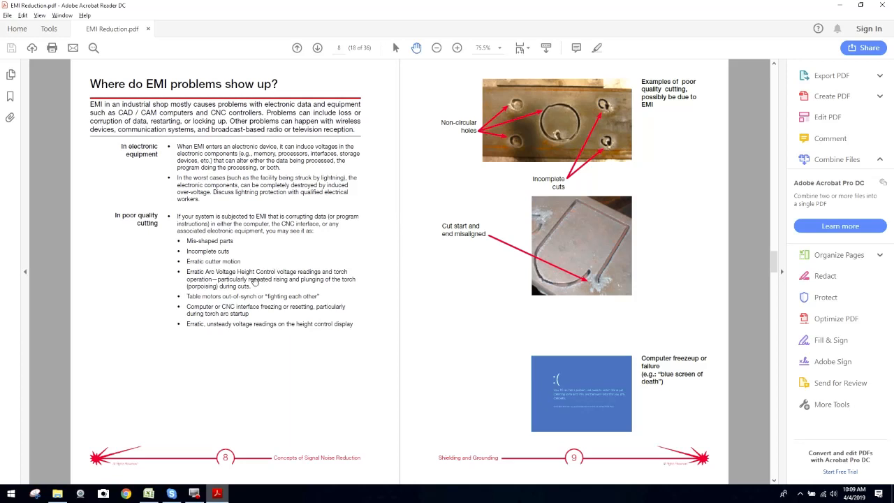
{"action": "mouse_move", "coordinate": [214, 292]}
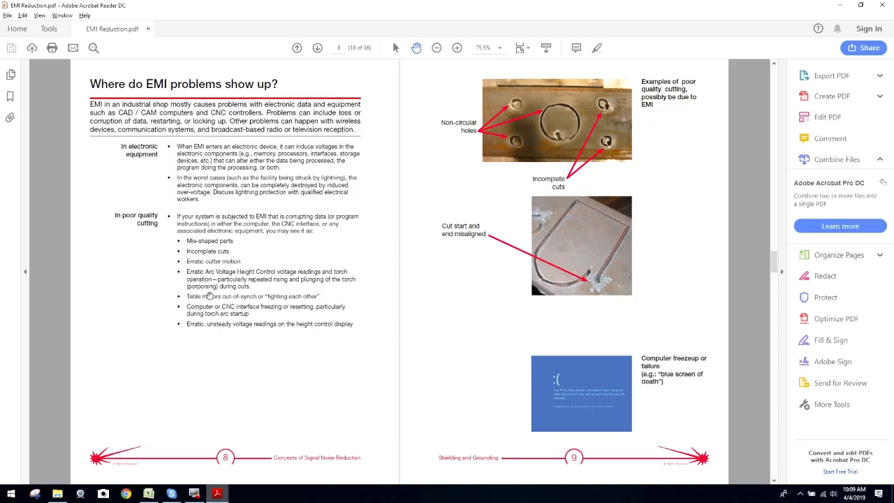
{"action": "mouse_move", "coordinate": [250, 306]}
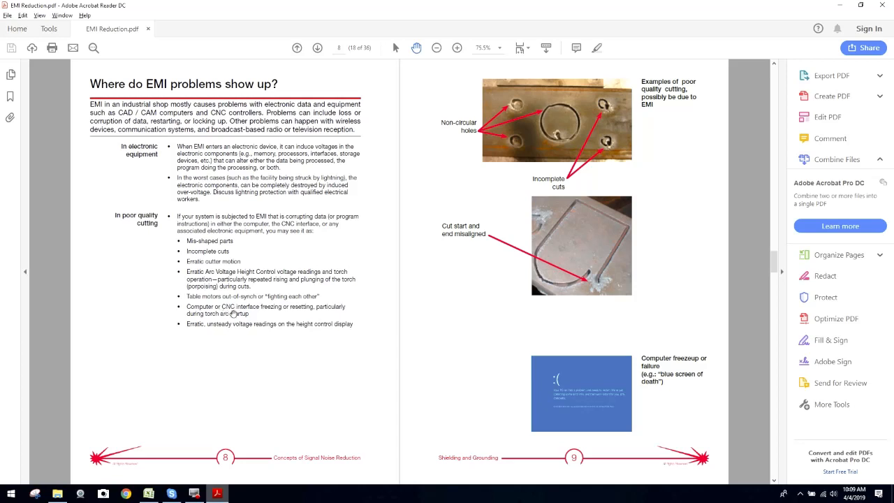
{"action": "mouse_move", "coordinate": [330, 314]}
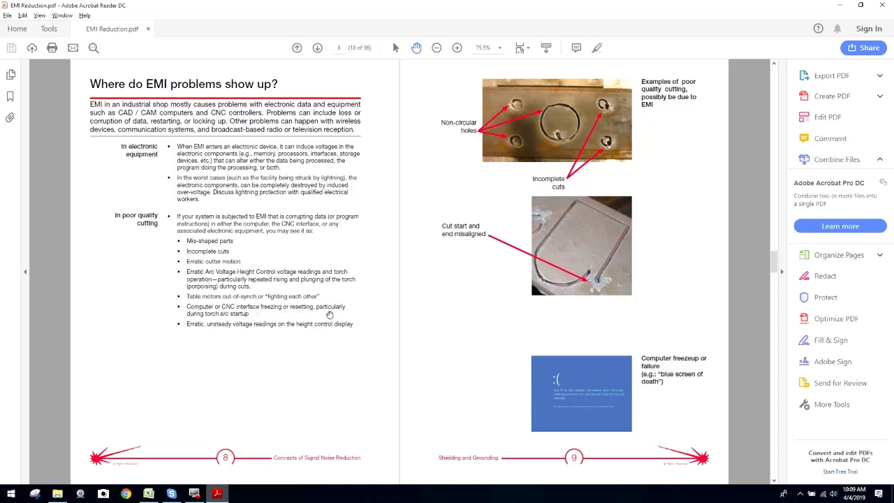
{"action": "mouse_move", "coordinate": [253, 322]}
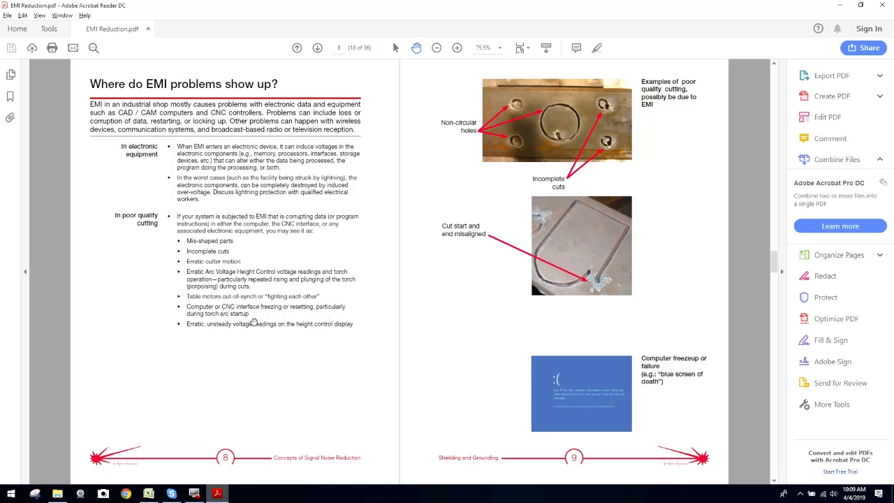
{"action": "mouse_move", "coordinate": [273, 313]}
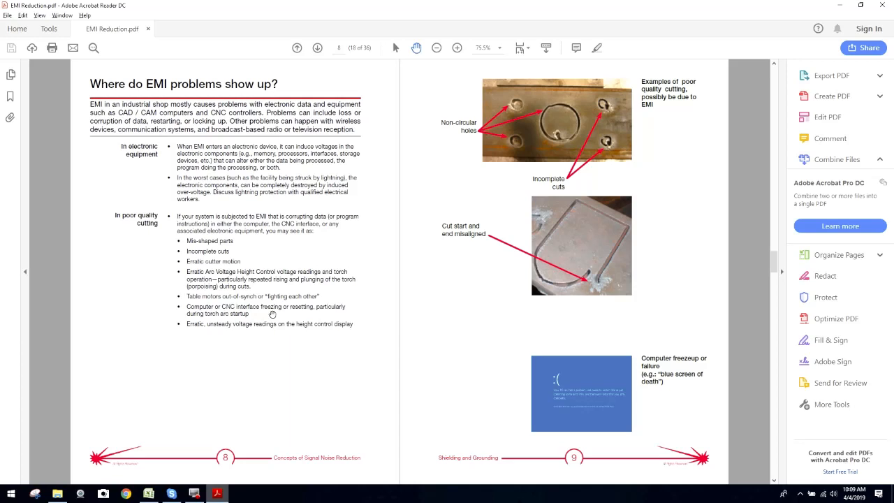
{"action": "mouse_move", "coordinate": [237, 339]}
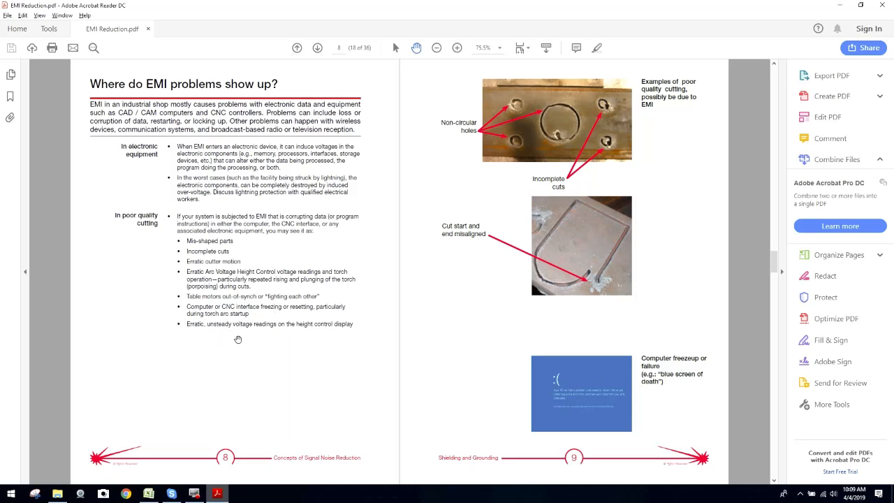
{"action": "mouse_move", "coordinate": [342, 332]}
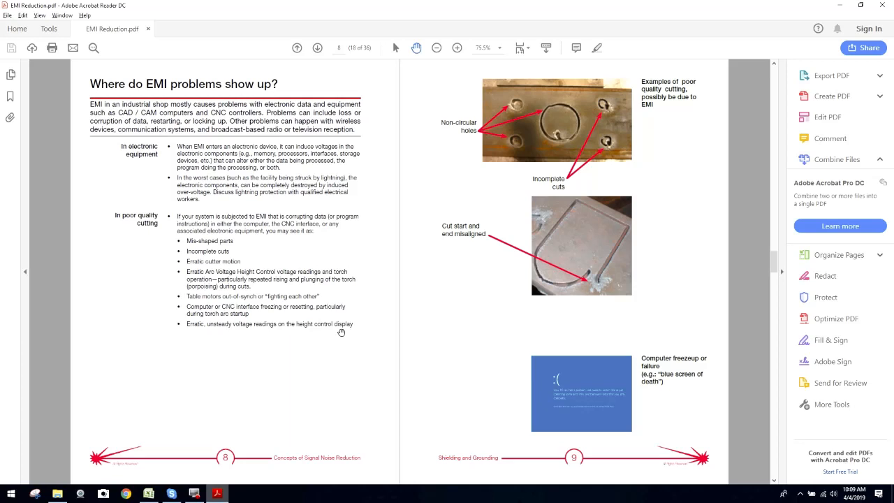
{"action": "mouse_move", "coordinate": [679, 411]}
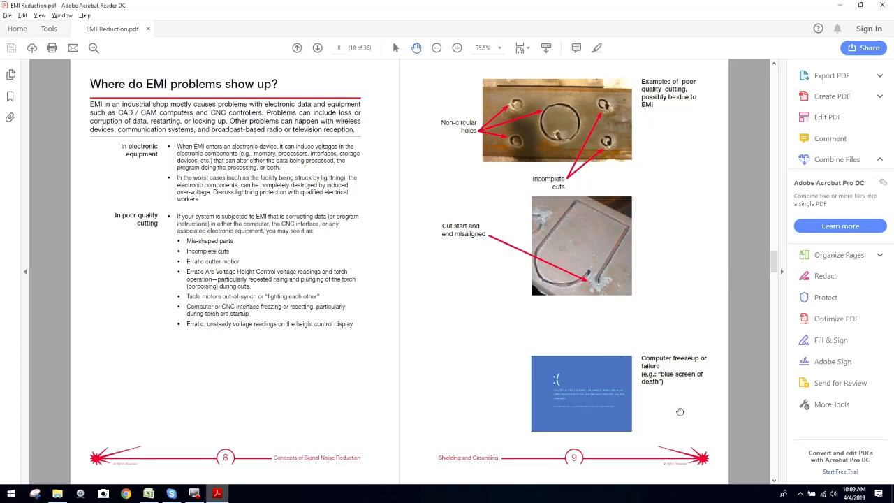
{"action": "mouse_move", "coordinate": [604, 361]}
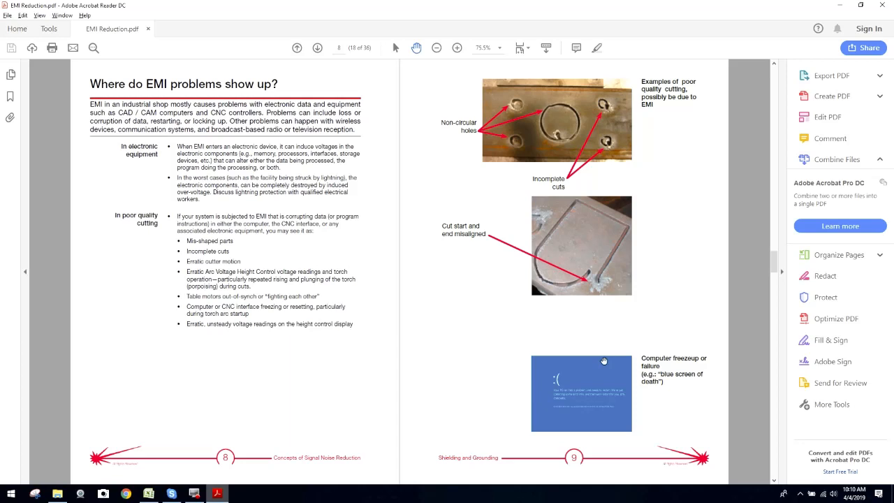
{"action": "mouse_move", "coordinate": [727, 289]}
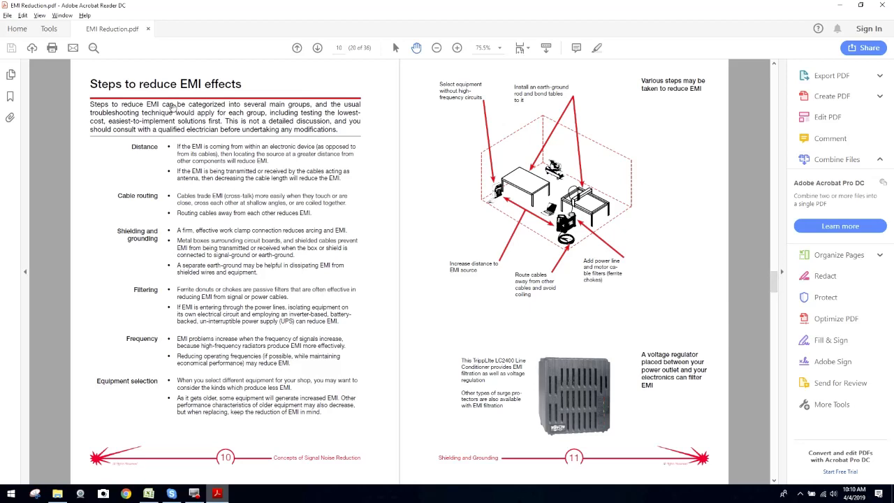
{"action": "mouse_move", "coordinate": [243, 113]}
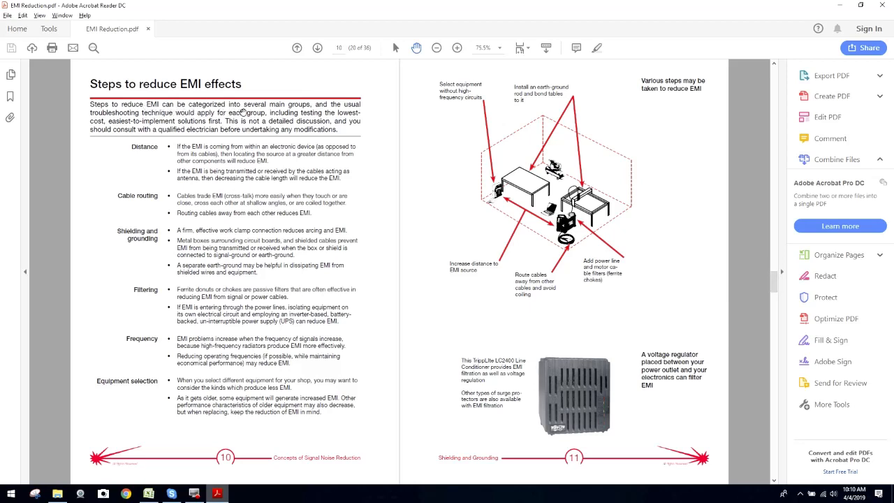
{"action": "mouse_move", "coordinate": [305, 116]}
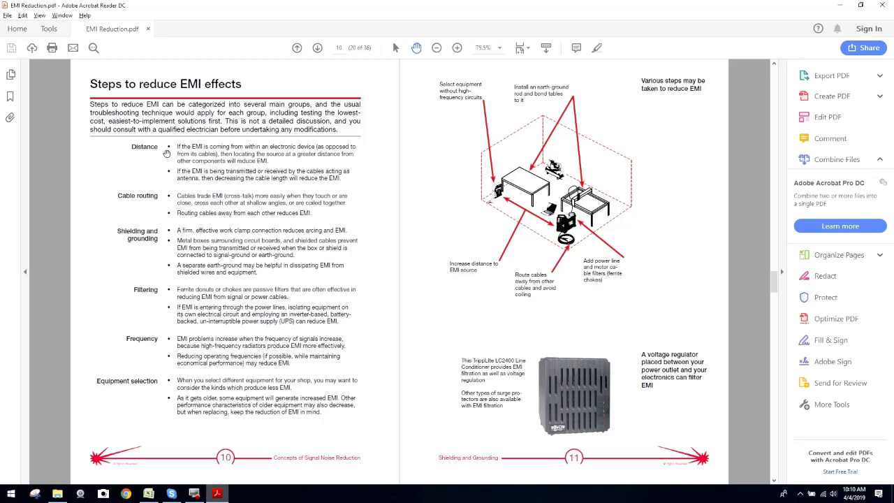
{"action": "mouse_move", "coordinate": [250, 152]}
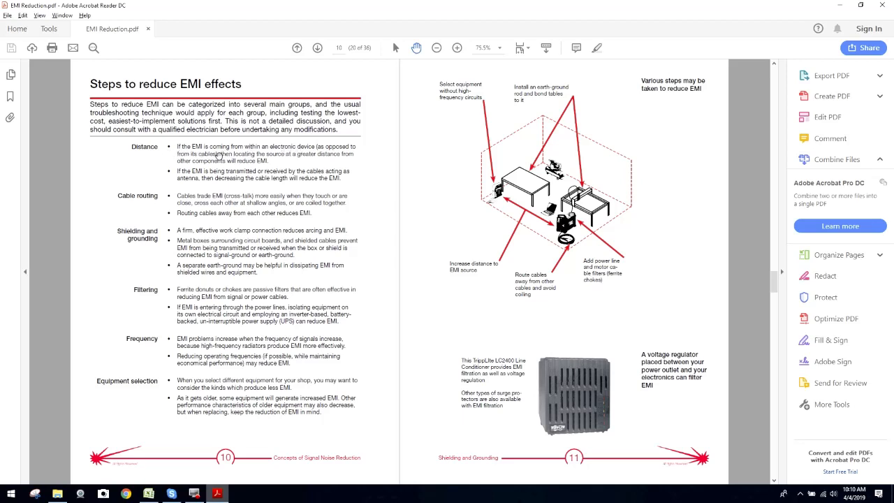
{"action": "mouse_move", "coordinate": [288, 160]}
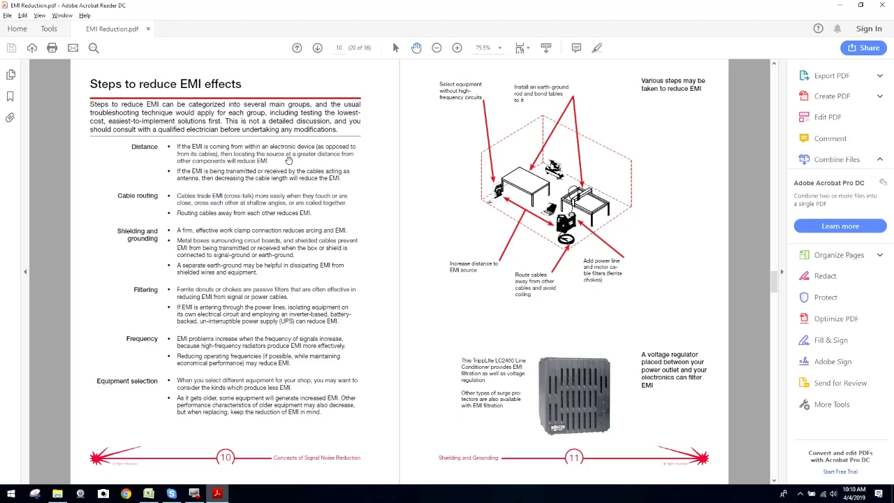
{"action": "mouse_move", "coordinate": [202, 172]}
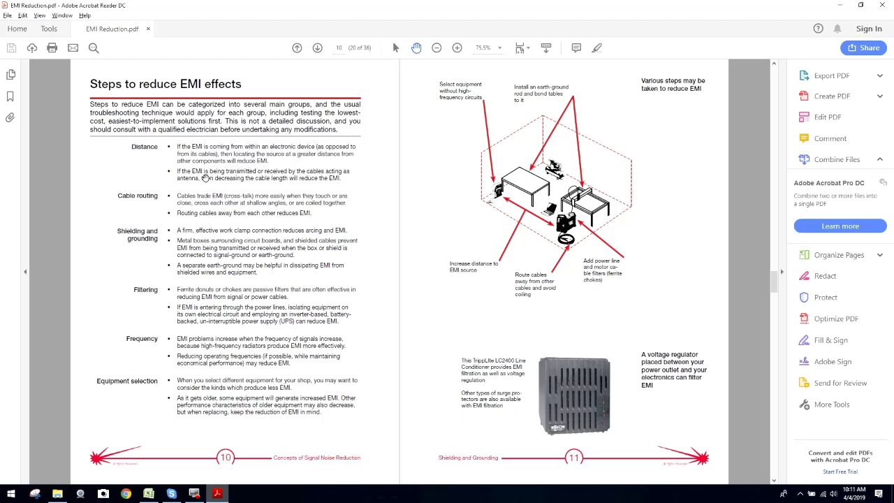
{"action": "mouse_move", "coordinate": [306, 176]}
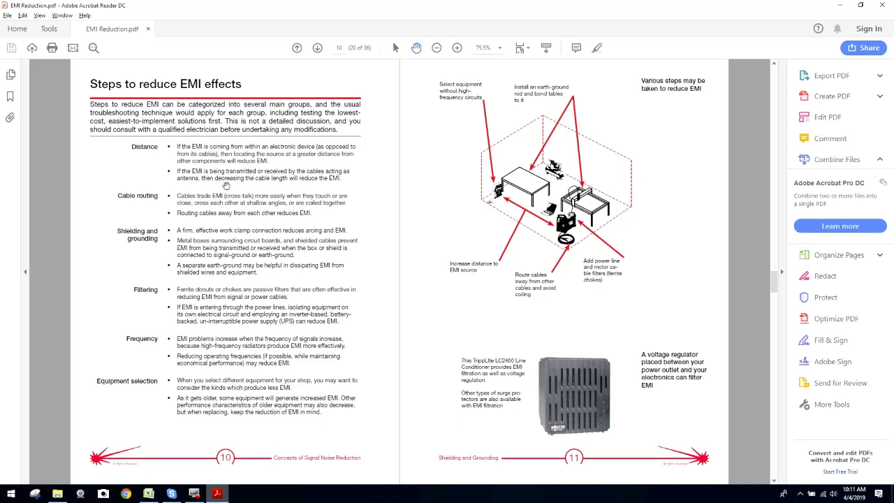
{"action": "mouse_move", "coordinate": [340, 190]}
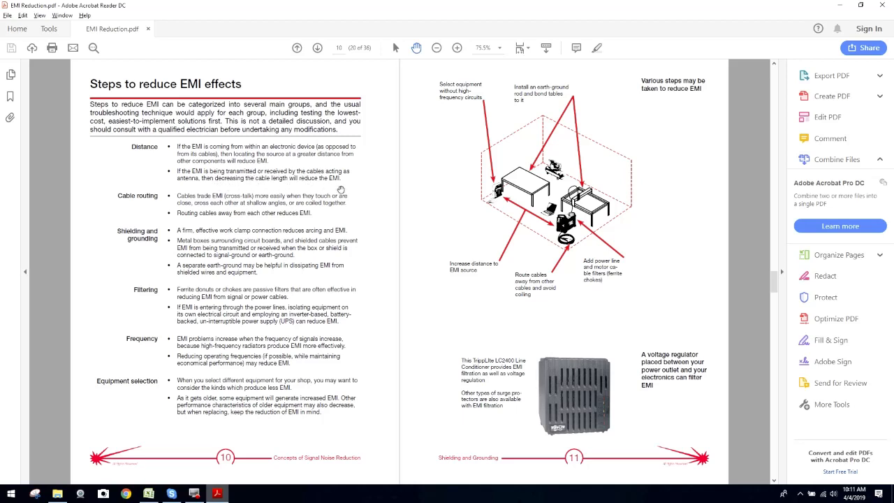
{"action": "mouse_move", "coordinate": [230, 157]}
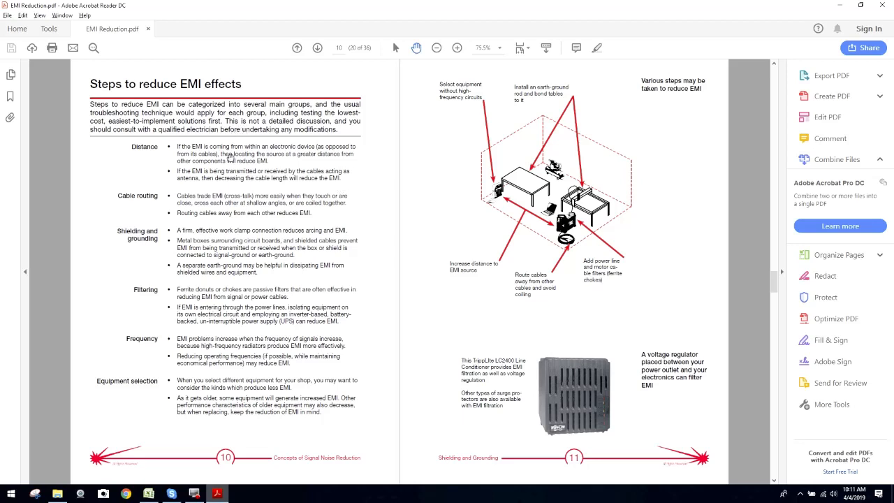
{"action": "mouse_move", "coordinate": [247, 165]}
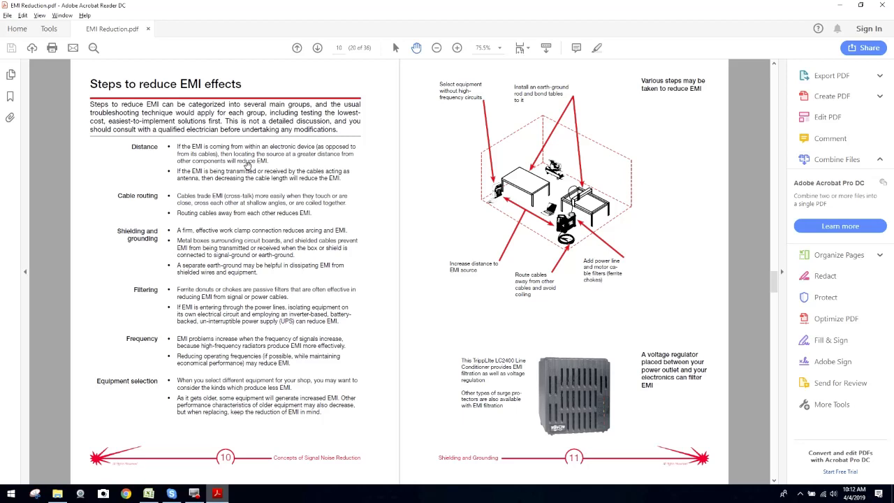
{"action": "mouse_move", "coordinate": [168, 164]}
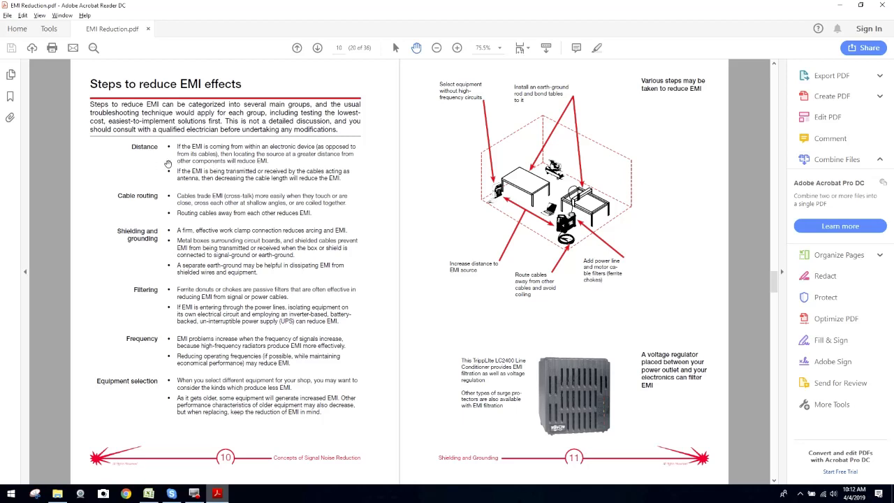
{"action": "mouse_move", "coordinate": [217, 168]}
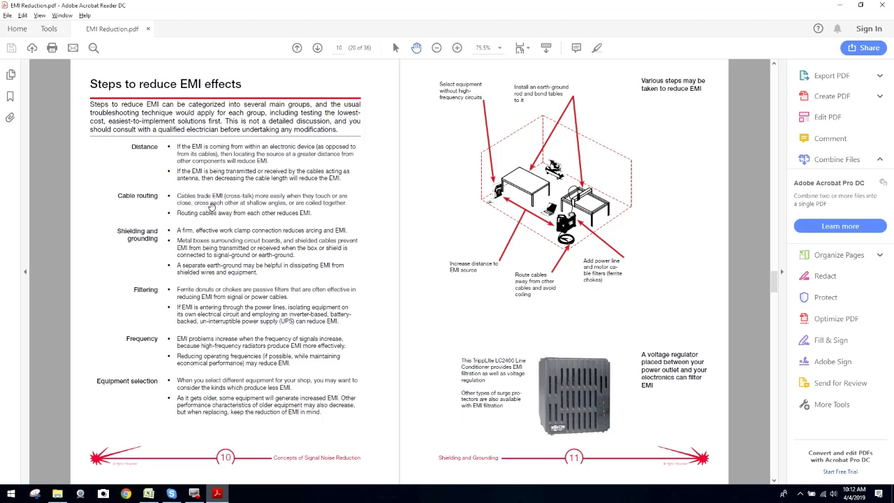
{"action": "mouse_move", "coordinate": [291, 204]}
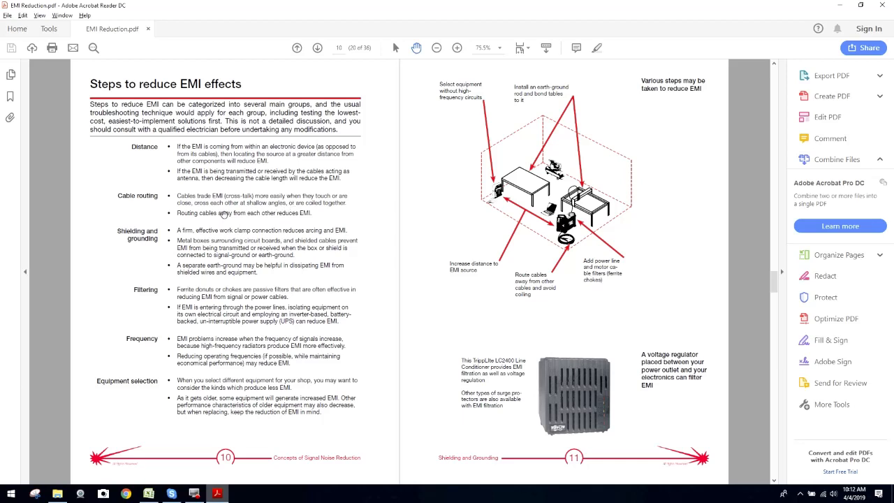
{"action": "mouse_move", "coordinate": [336, 213]}
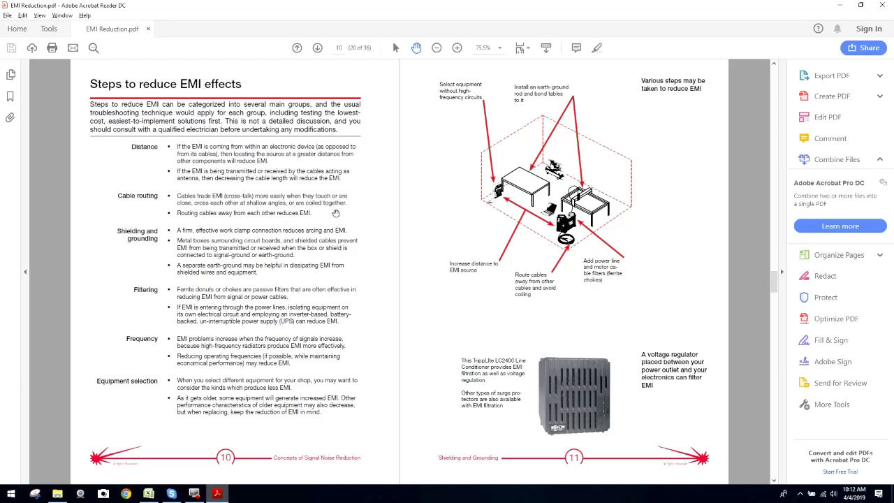
{"action": "mouse_move", "coordinate": [322, 222]}
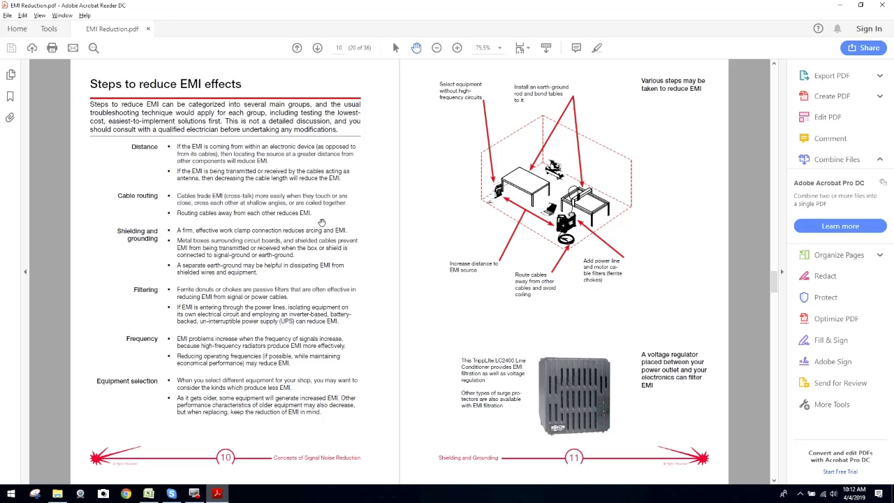
{"action": "mouse_move", "coordinate": [205, 241]}
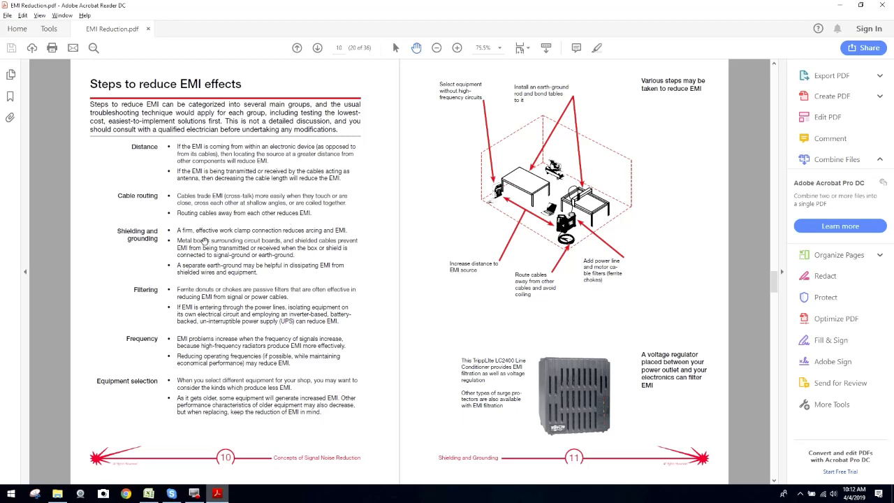
{"action": "mouse_move", "coordinate": [328, 237]}
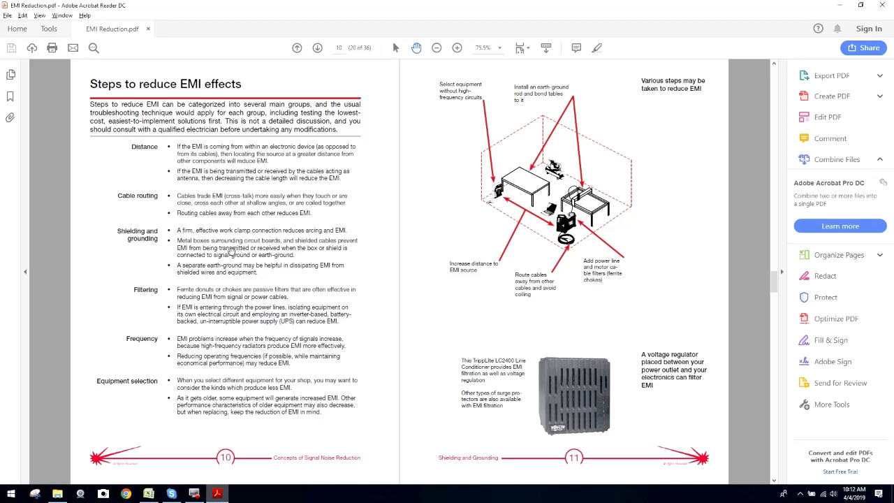
{"action": "mouse_move", "coordinate": [303, 257]}
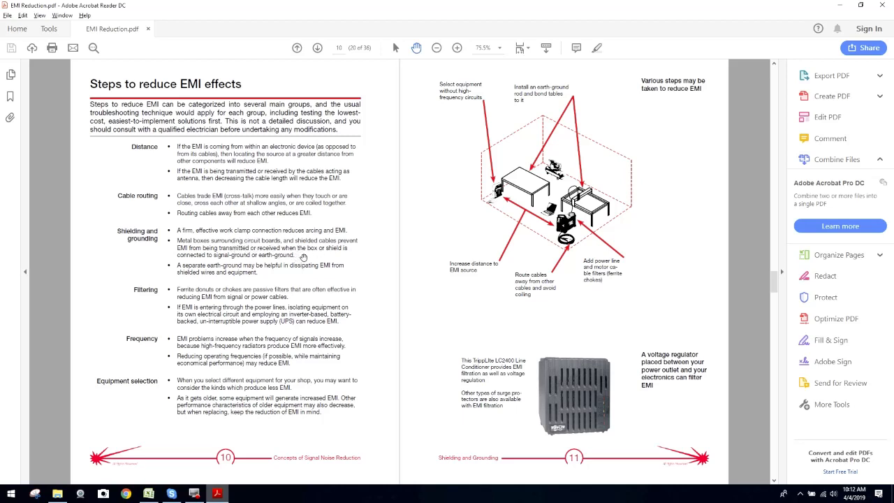
{"action": "mouse_move", "coordinate": [262, 262]}
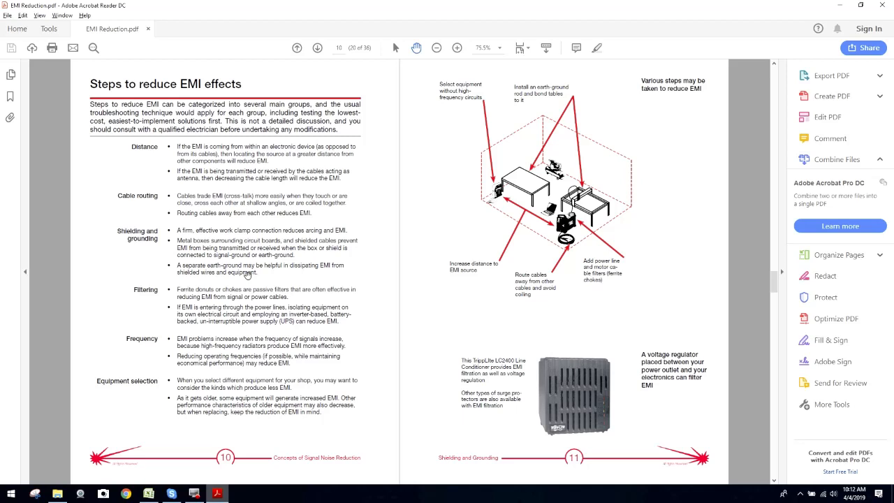
{"action": "mouse_move", "coordinate": [245, 280]}
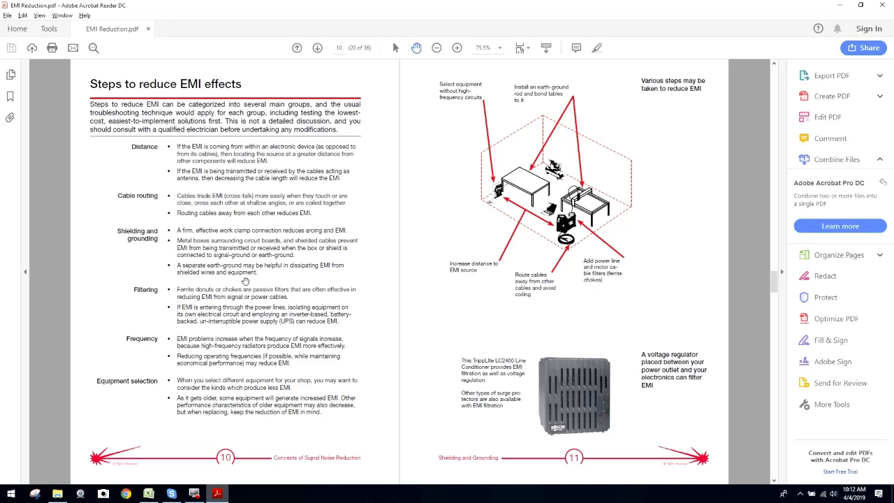
{"action": "mouse_move", "coordinate": [317, 277]}
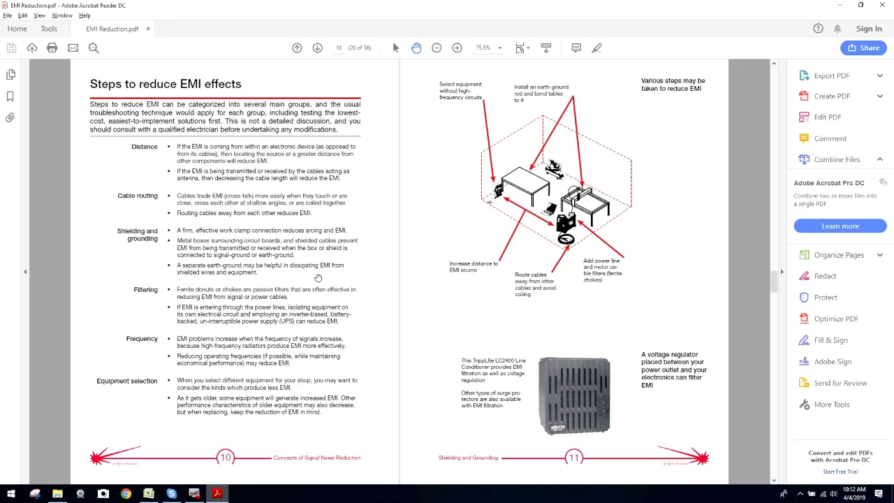
{"action": "mouse_move", "coordinate": [259, 240]}
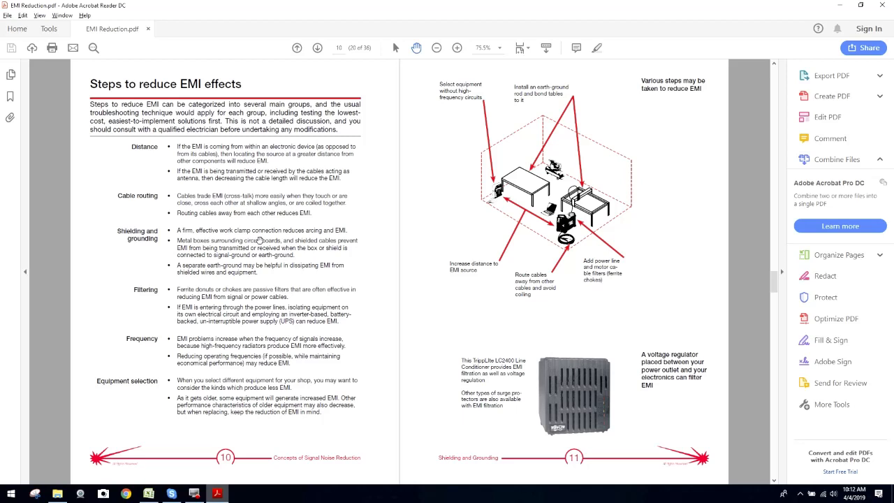
{"action": "mouse_move", "coordinate": [253, 274]}
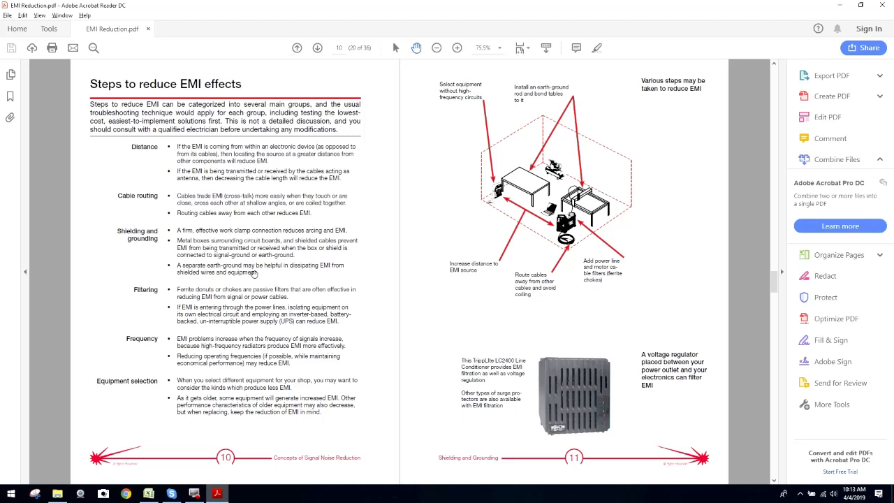
{"action": "mouse_move", "coordinate": [595, 222]}
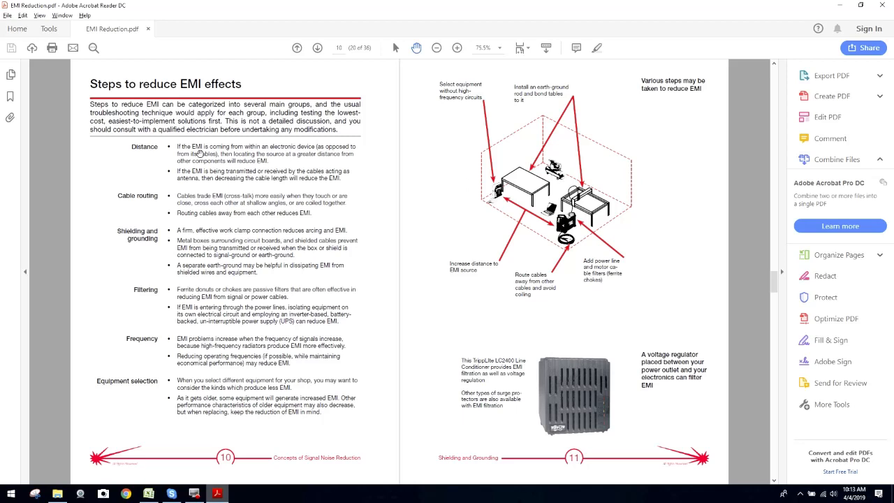
{"action": "mouse_move", "coordinate": [466, 217]}
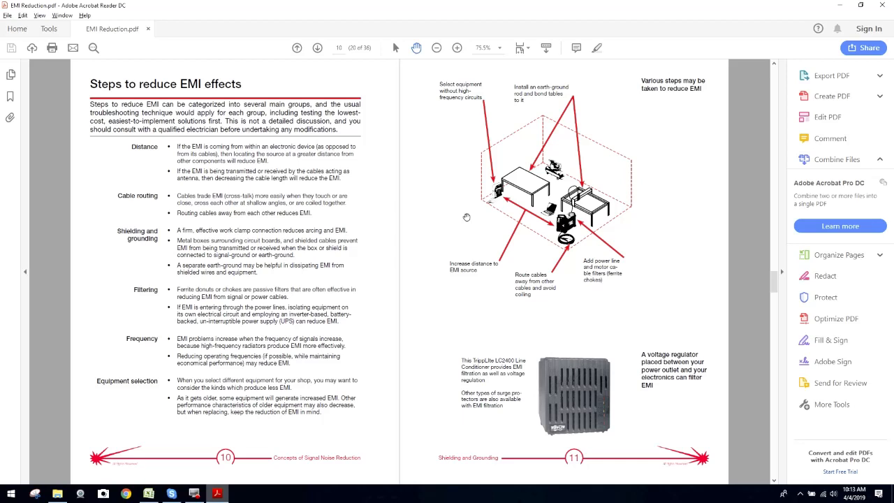
{"action": "mouse_move", "coordinate": [375, 226]}
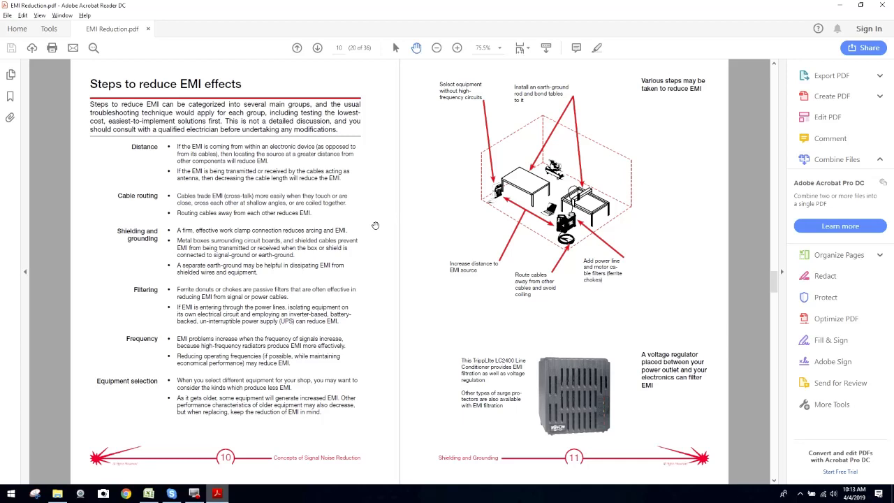
{"action": "mouse_move", "coordinate": [368, 217]}
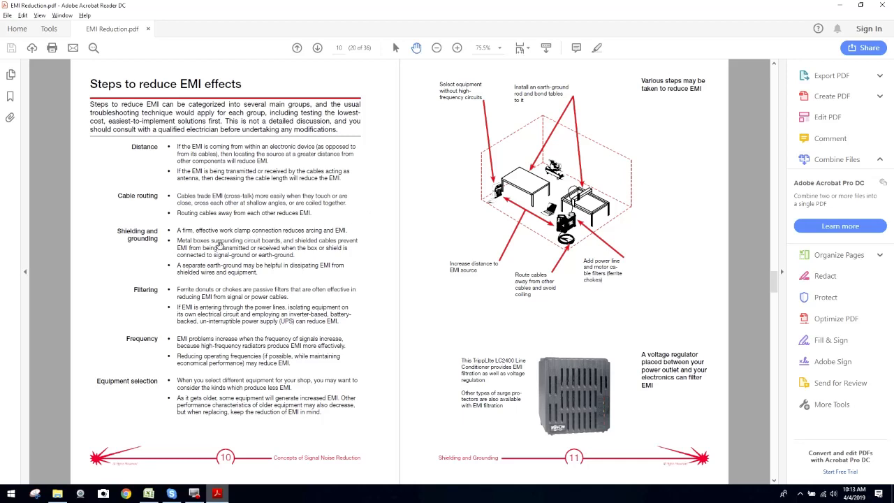
{"action": "mouse_move", "coordinate": [486, 234]}
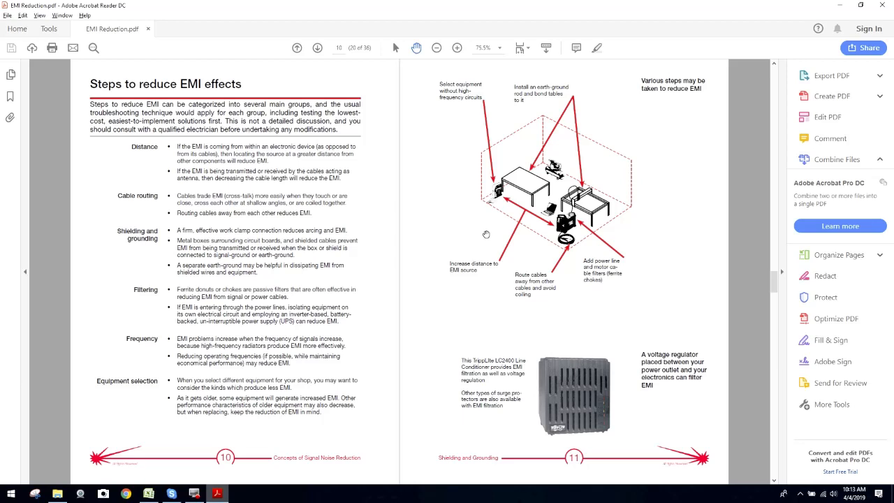
{"action": "mouse_move", "coordinate": [437, 226]}
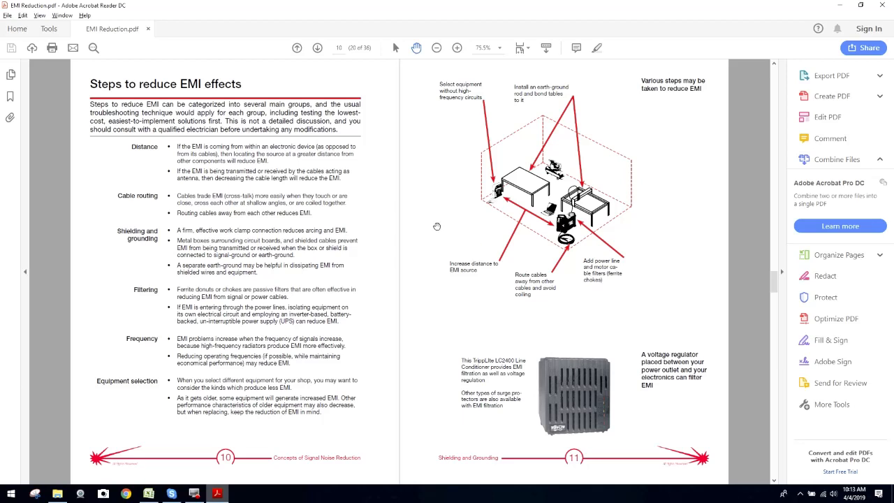
{"action": "mouse_move", "coordinate": [433, 233]}
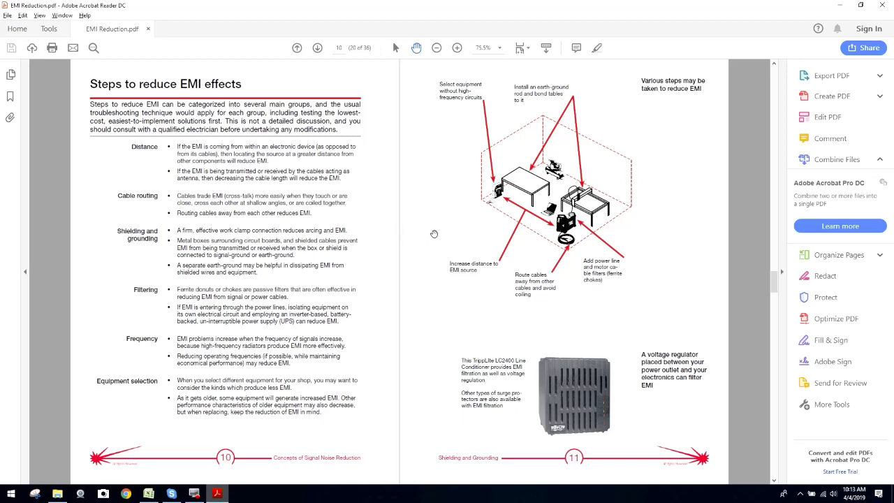
{"action": "mouse_move", "coordinate": [436, 233]}
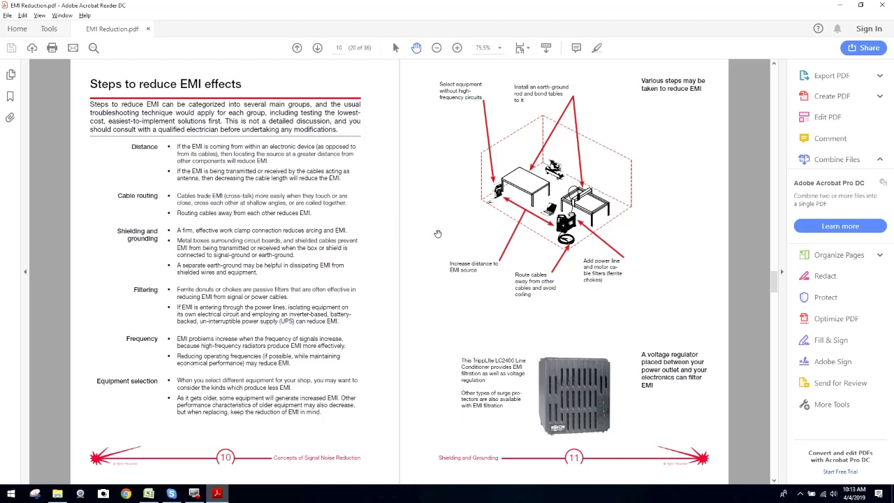
{"action": "mouse_move", "coordinate": [559, 96]}
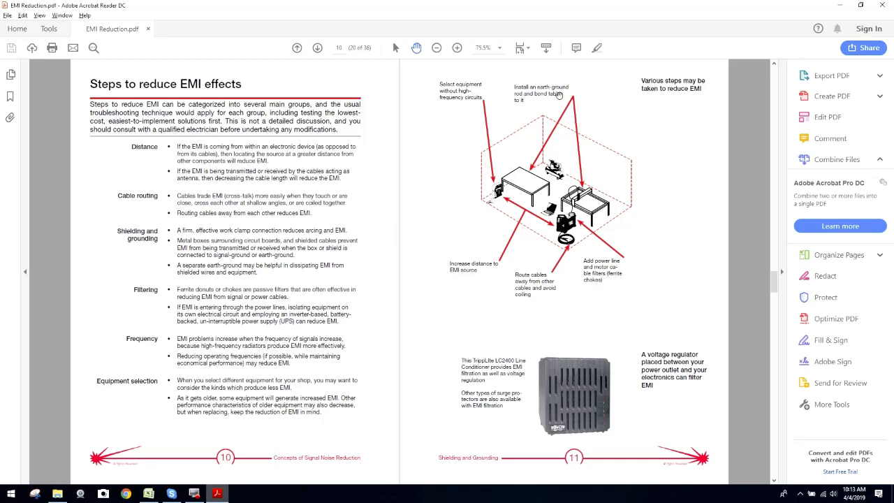
{"action": "mouse_move", "coordinate": [532, 120]}
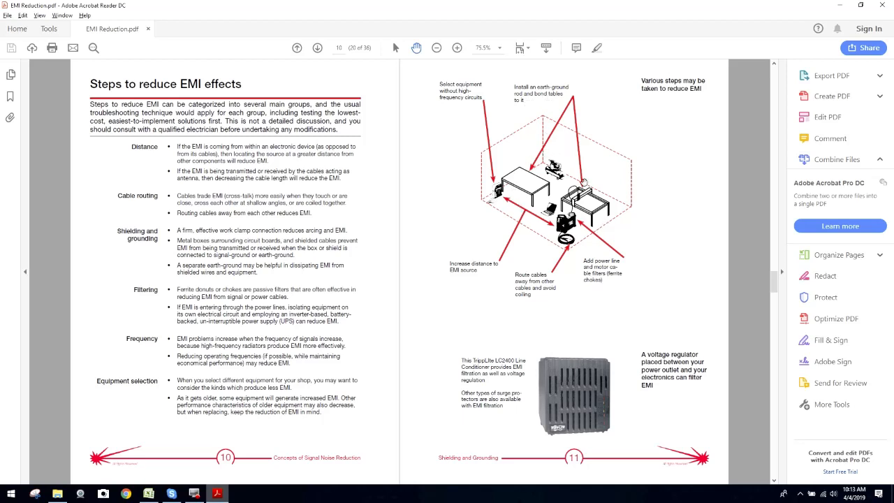
{"action": "mouse_move", "coordinate": [488, 272]}
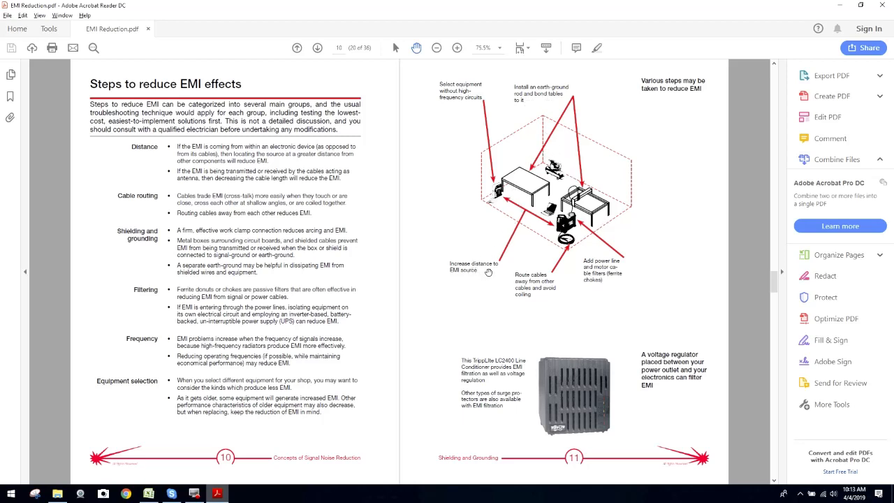
{"action": "mouse_move", "coordinate": [527, 298]}
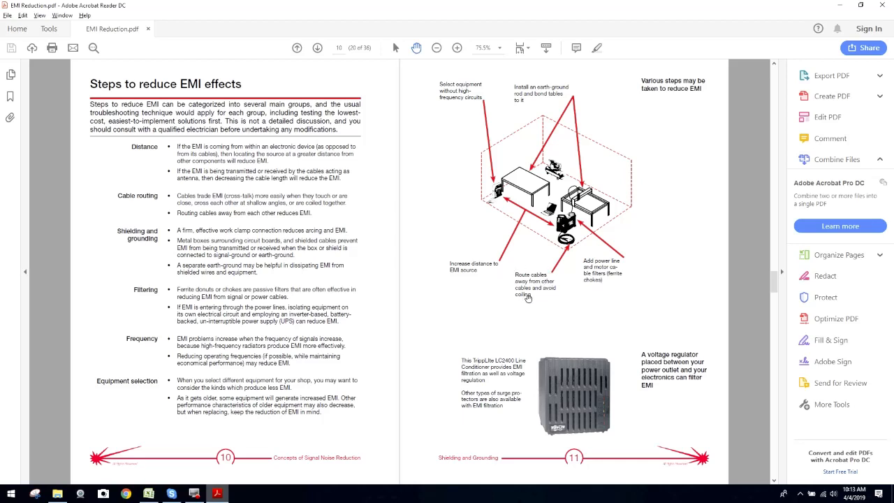
{"action": "mouse_move", "coordinate": [610, 265]}
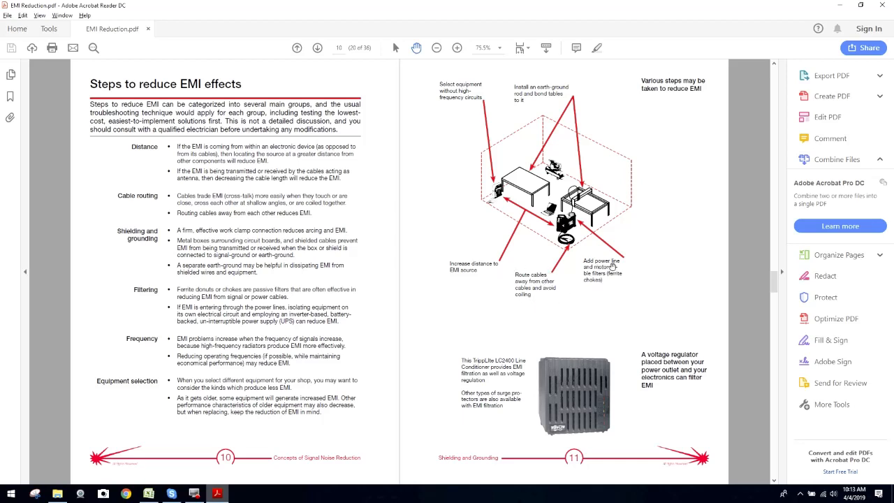
{"action": "mouse_move", "coordinate": [606, 282]}
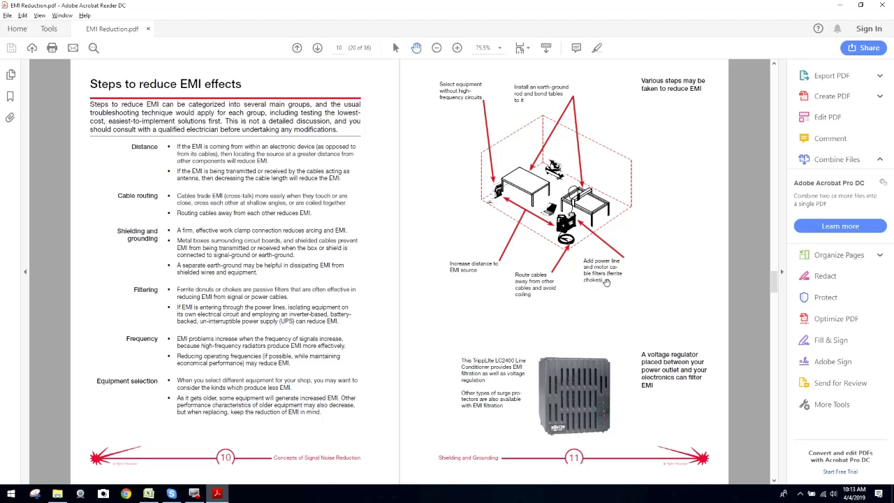
{"action": "mouse_move", "coordinate": [621, 282]}
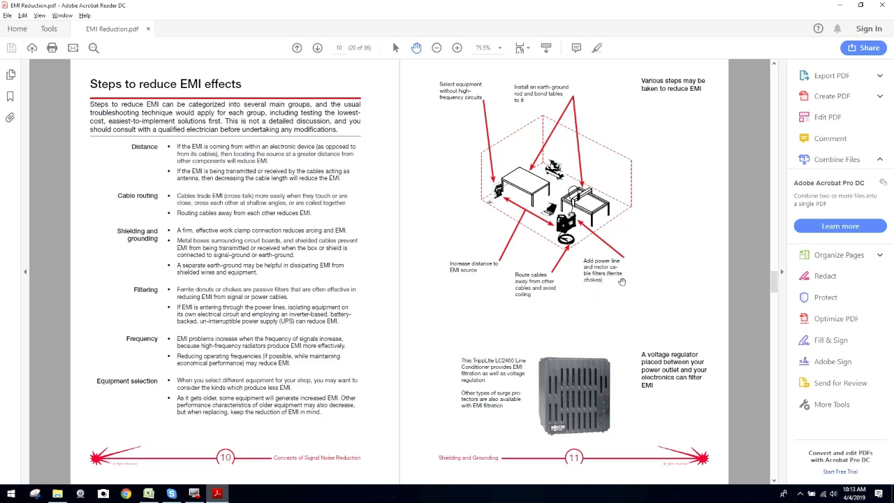
{"action": "mouse_move", "coordinate": [573, 273]}
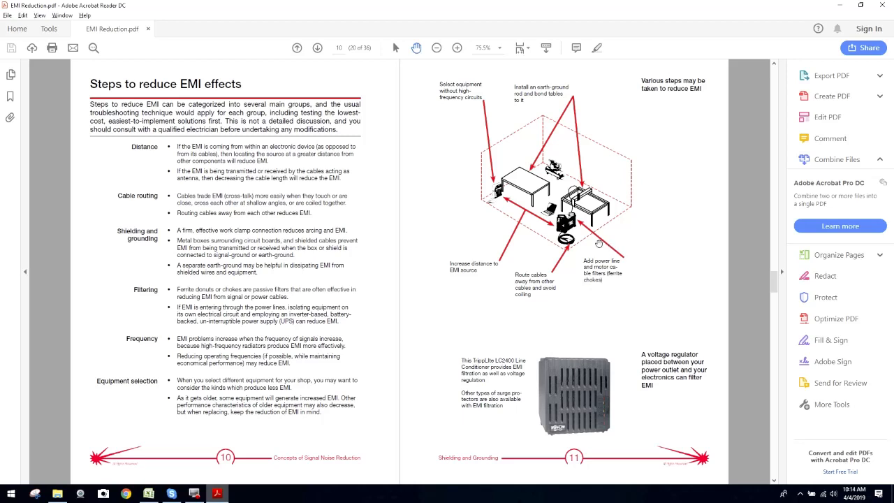
{"action": "mouse_move", "coordinate": [596, 283]}
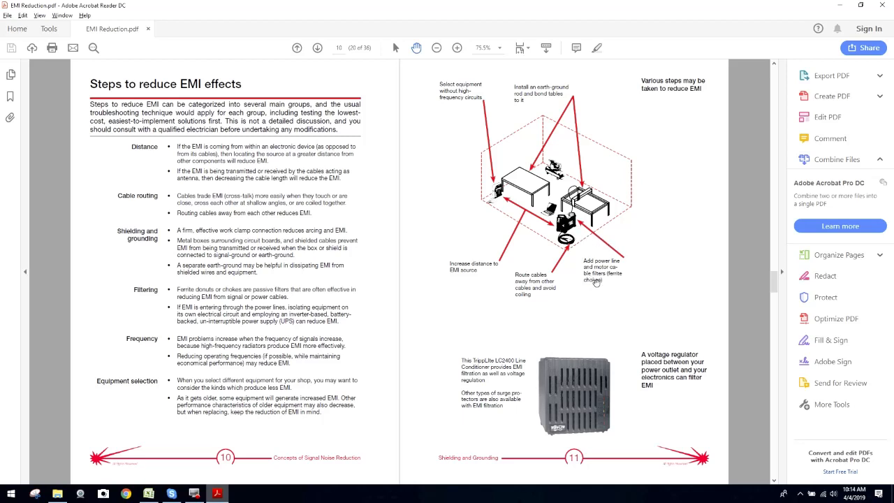
{"action": "mouse_move", "coordinate": [605, 255]}
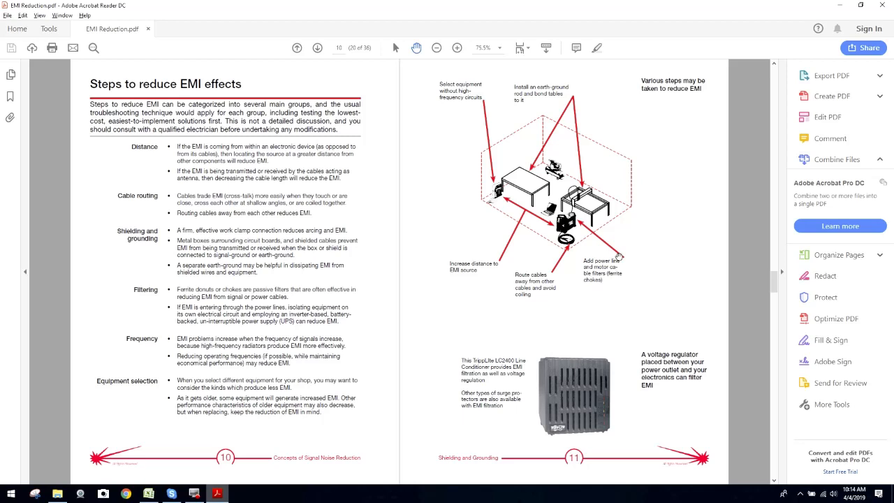
{"action": "mouse_move", "coordinate": [617, 213]}
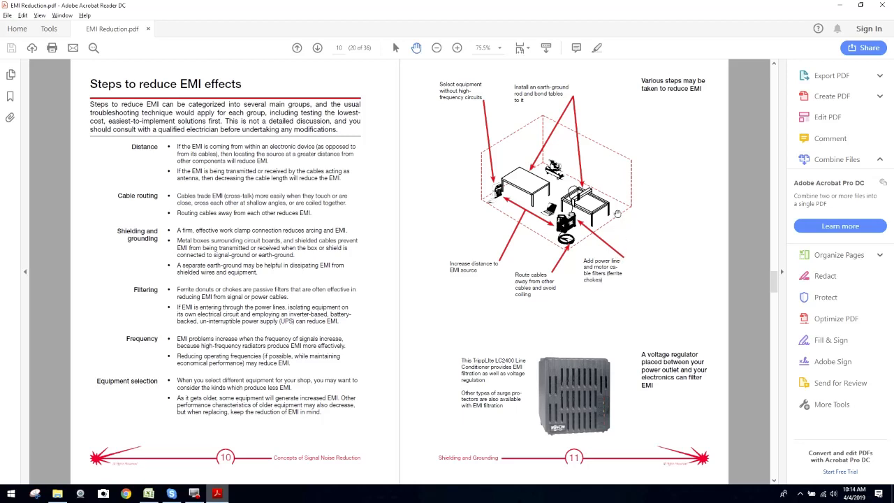
{"action": "mouse_move", "coordinate": [652, 87]}
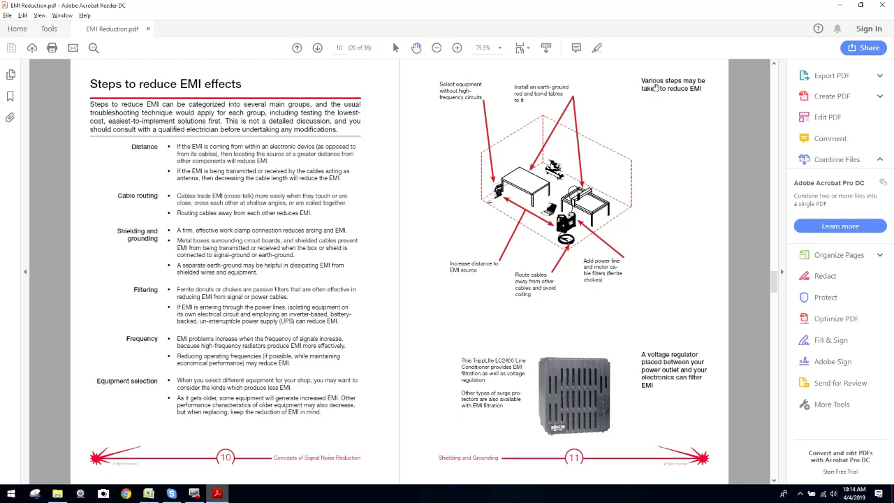
{"action": "mouse_move", "coordinate": [609, 113]}
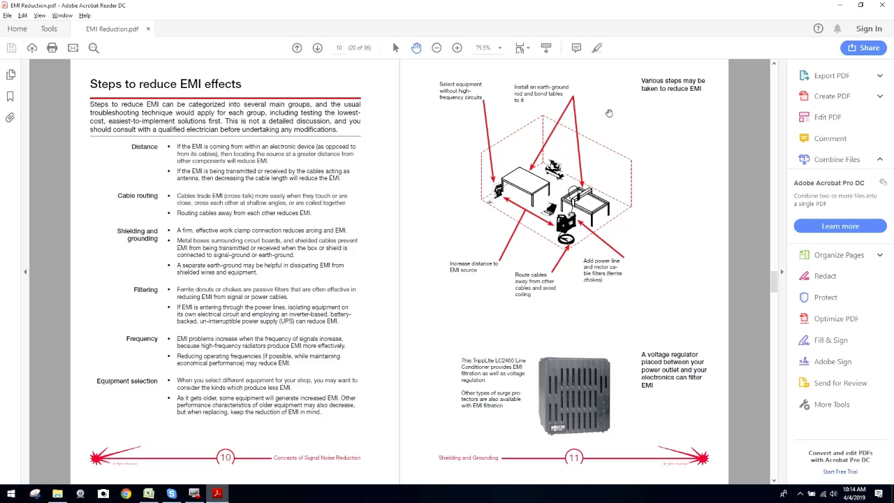
{"action": "mouse_move", "coordinate": [603, 310]}
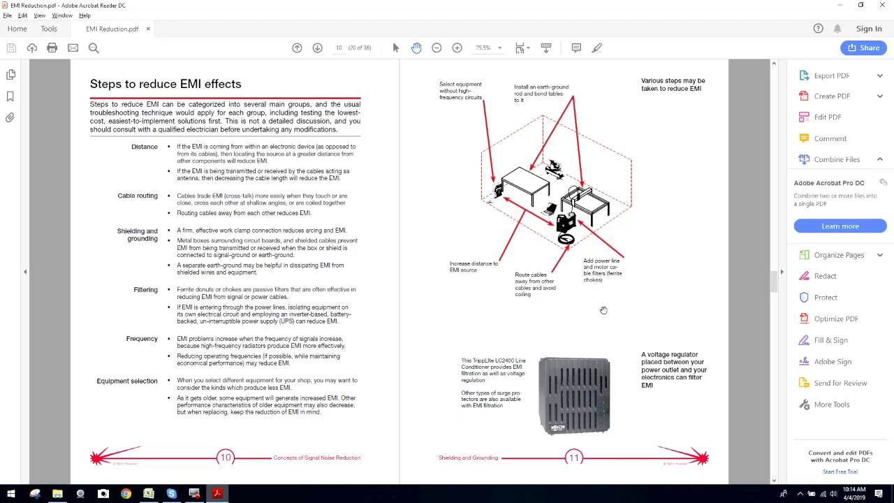
{"action": "mouse_move", "coordinate": [185, 296]}
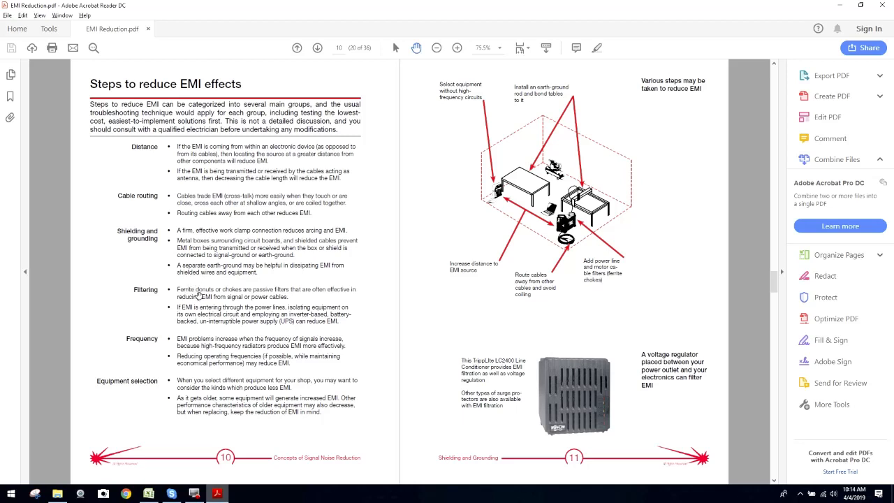
{"action": "mouse_move", "coordinate": [249, 293]}
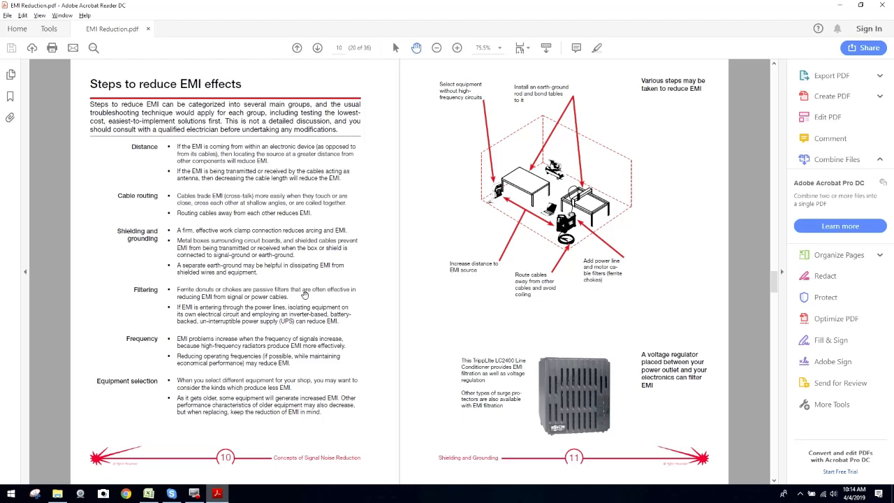
{"action": "mouse_move", "coordinate": [227, 305]}
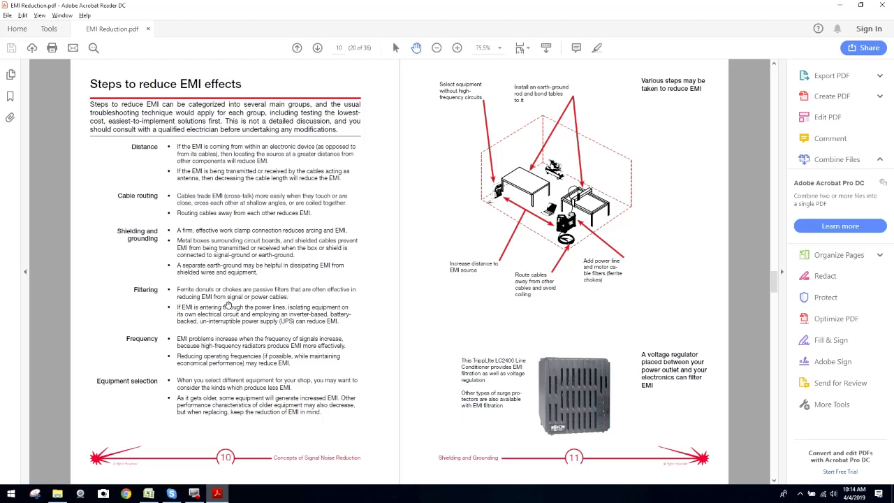
{"action": "mouse_move", "coordinate": [235, 312]}
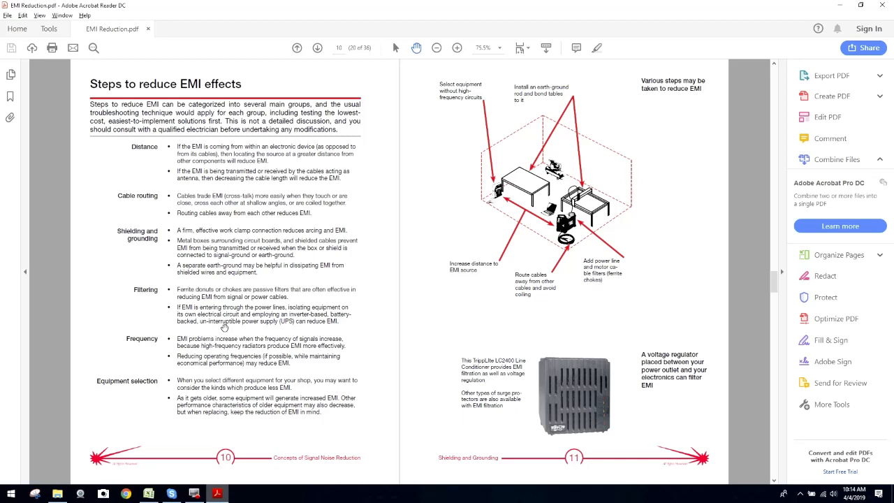
{"action": "mouse_move", "coordinate": [274, 329]}
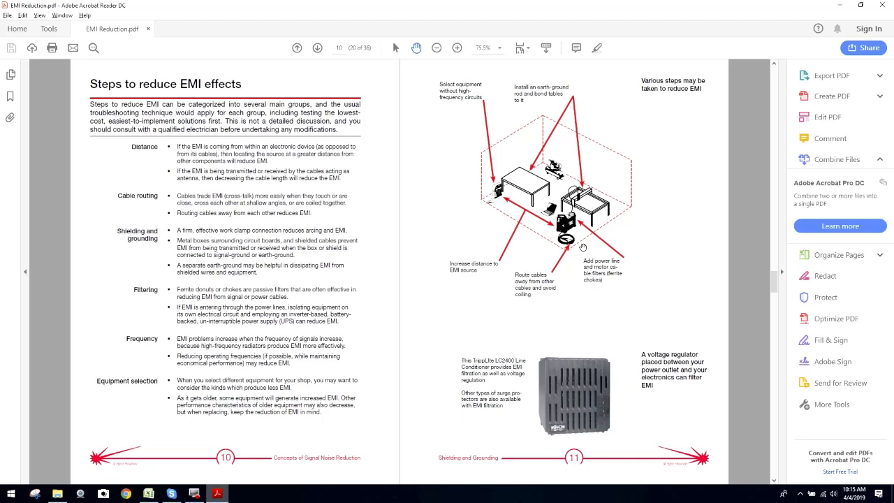
{"action": "mouse_move", "coordinate": [473, 320]}
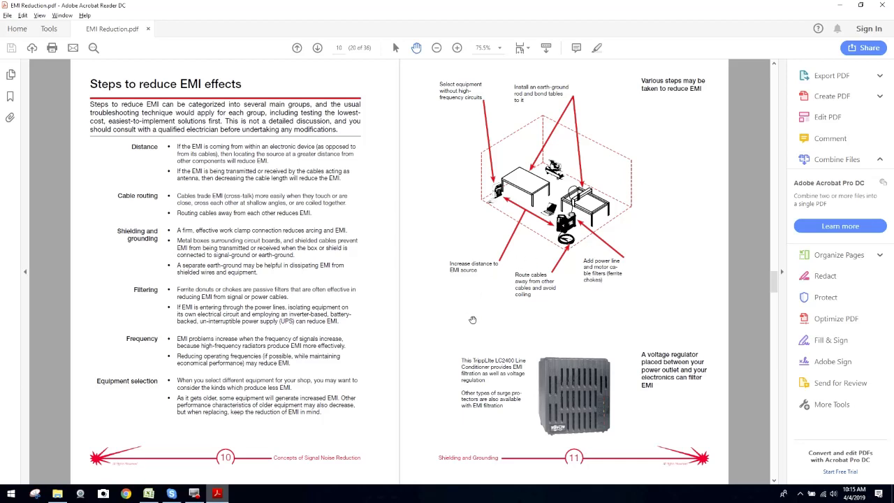
{"action": "mouse_move", "coordinate": [367, 309]}
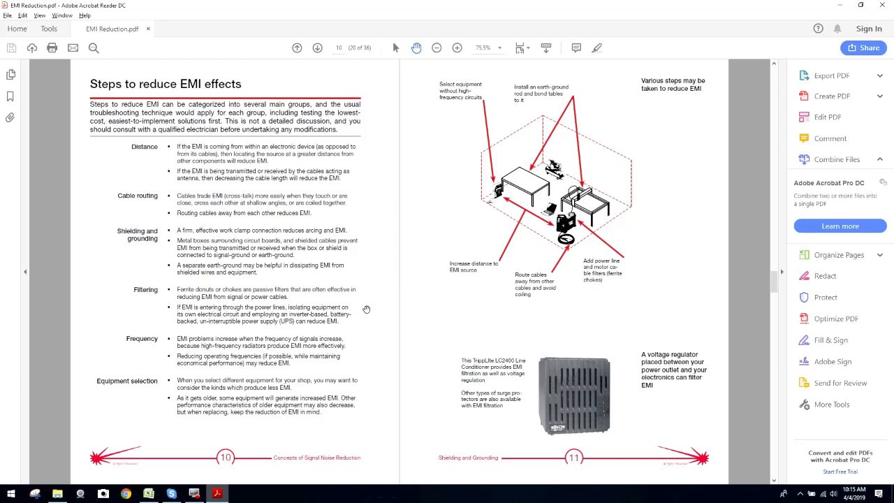
{"action": "mouse_move", "coordinate": [403, 305]}
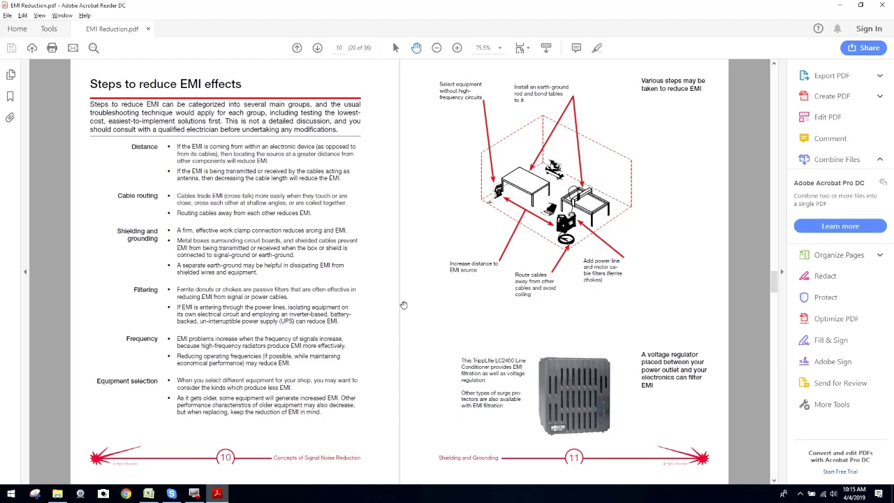
{"action": "mouse_move", "coordinate": [325, 298]}
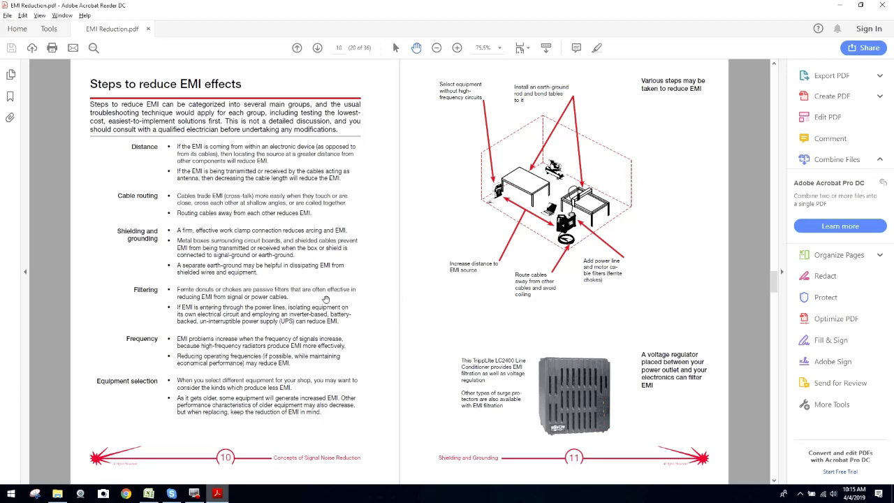
{"action": "mouse_move", "coordinate": [425, 298]}
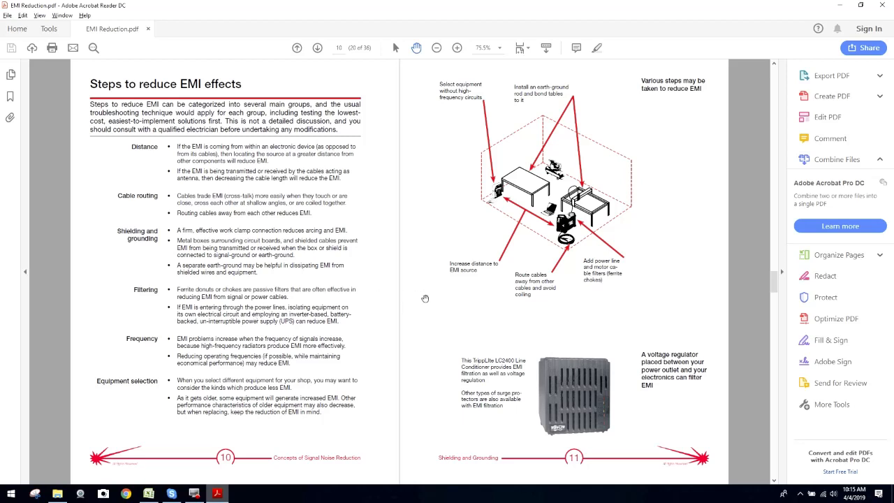